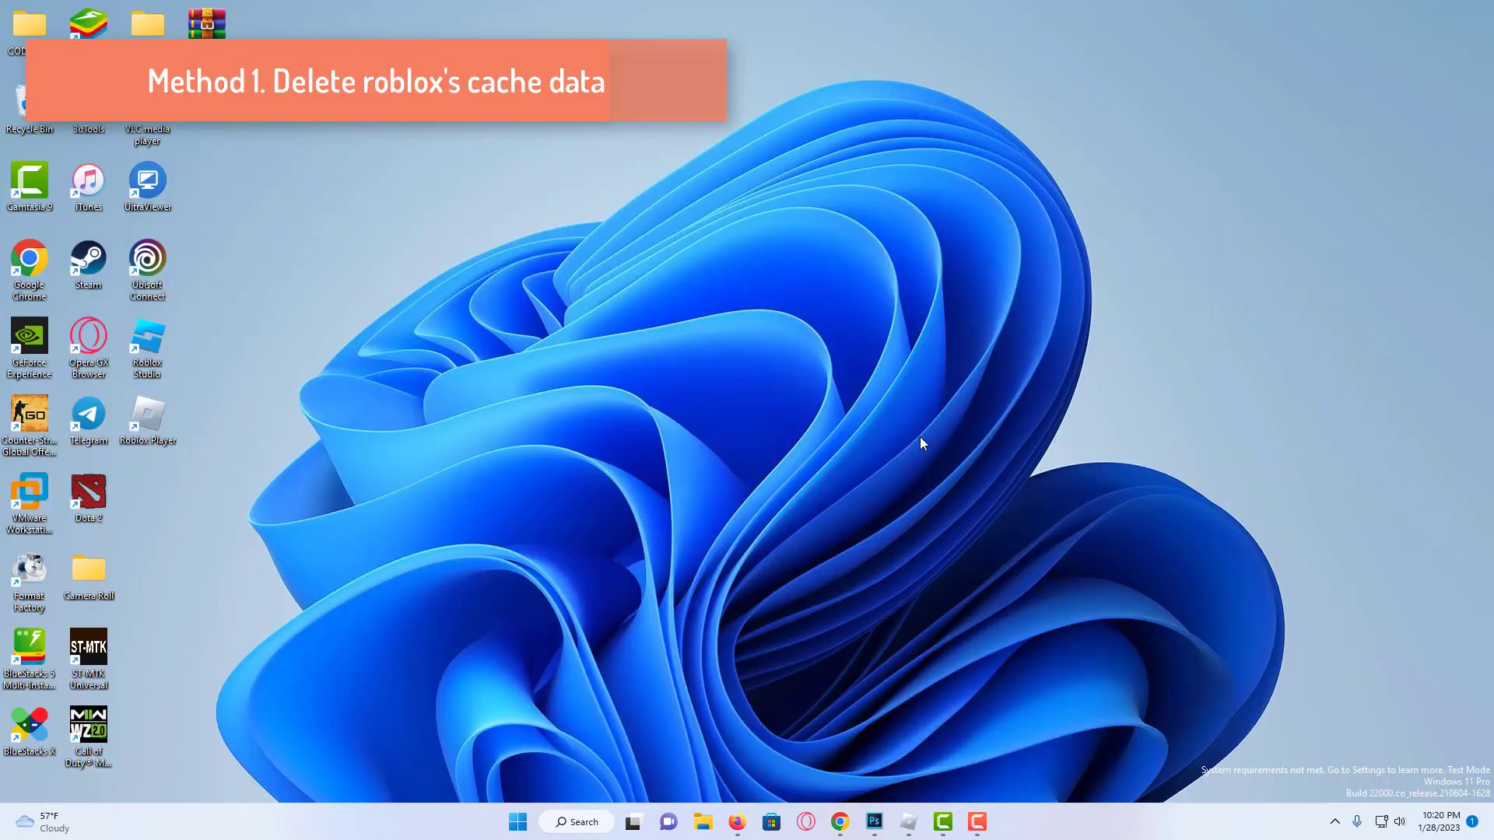
{"action": "mouse_move", "coordinate": [926, 459]}
{"action": "type", "text": "%localappdata%"}
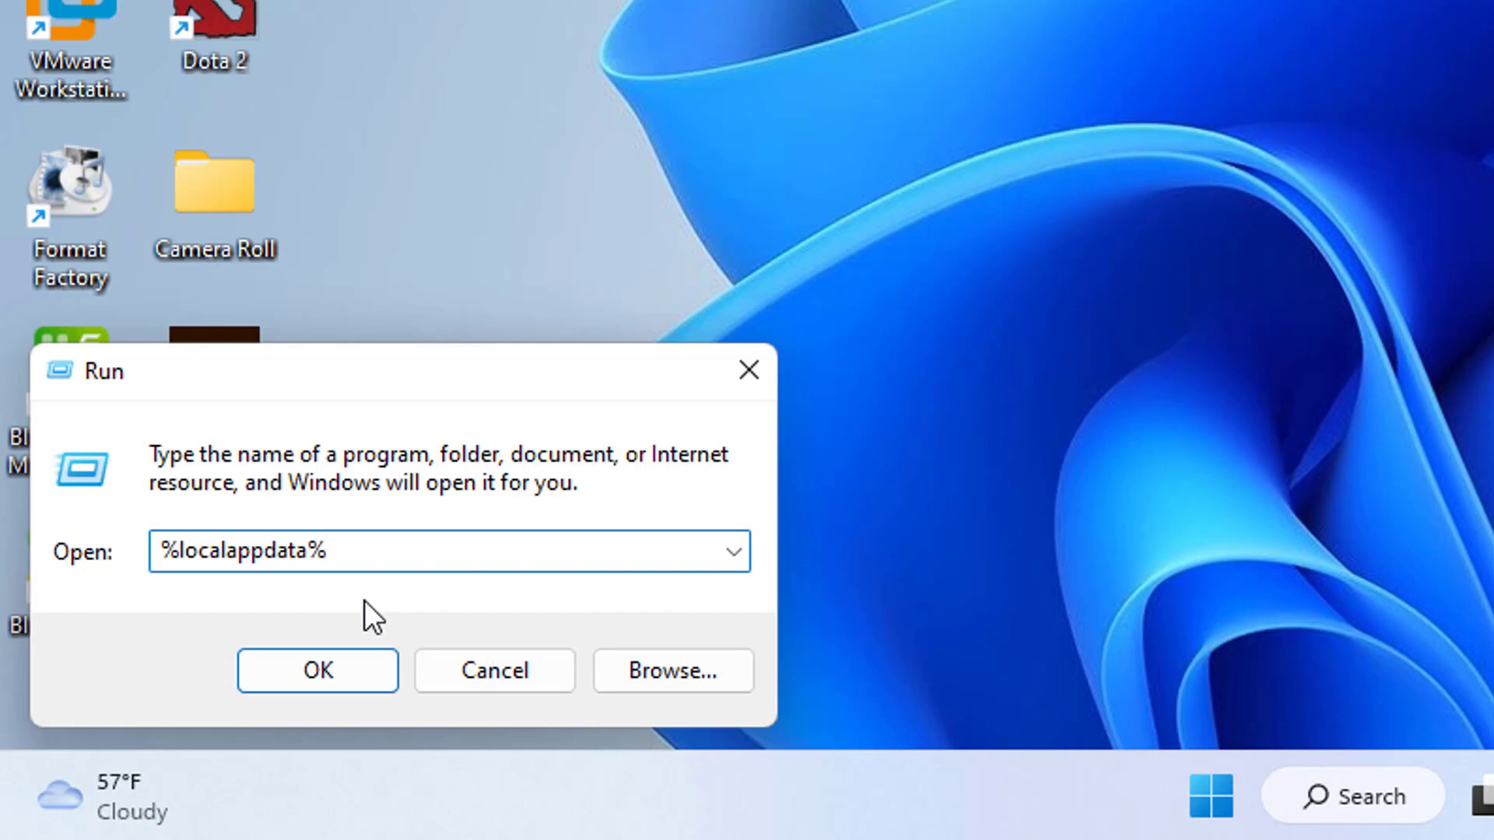
- Open the %localappdata% folder from the Run box
{"action": "left_click", "coordinate": [317, 671]}
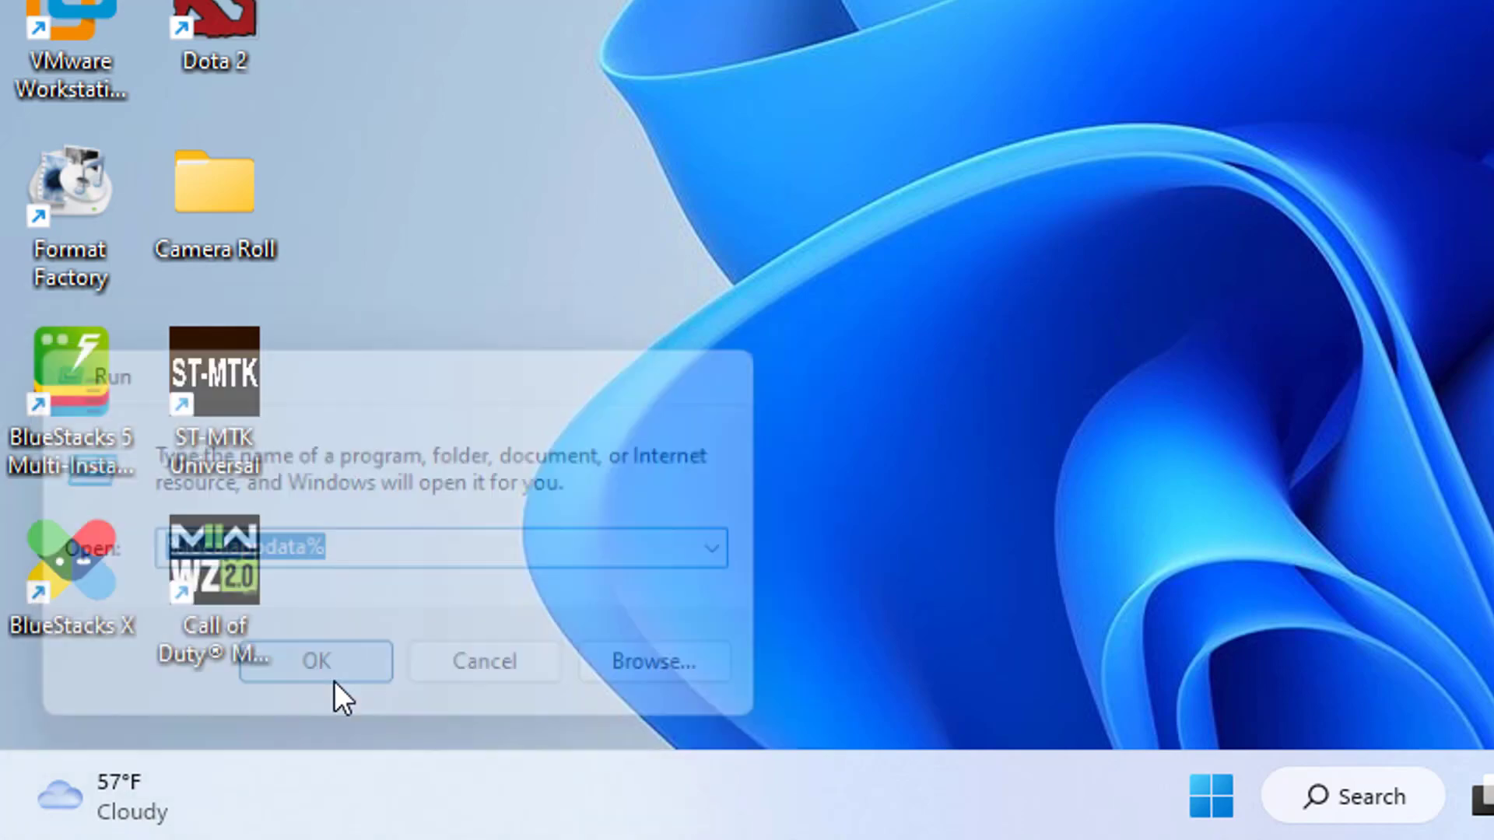
{"action": "left_click", "coordinate": [316, 662]}
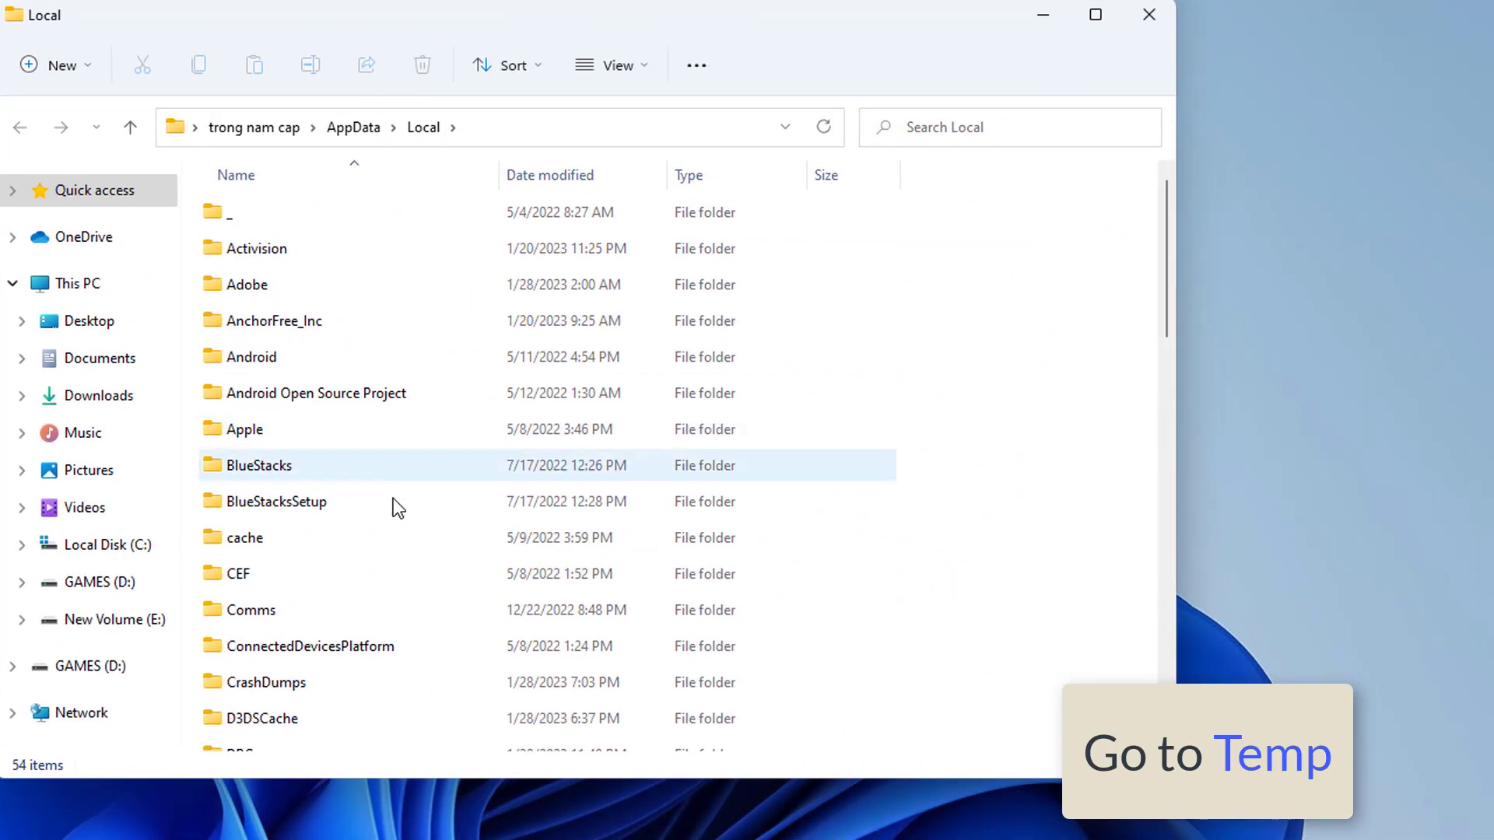
- Open the Temp folder inside Local app data
{"action": "scroll", "scroll_direction": "down", "scroll_amount": 3}
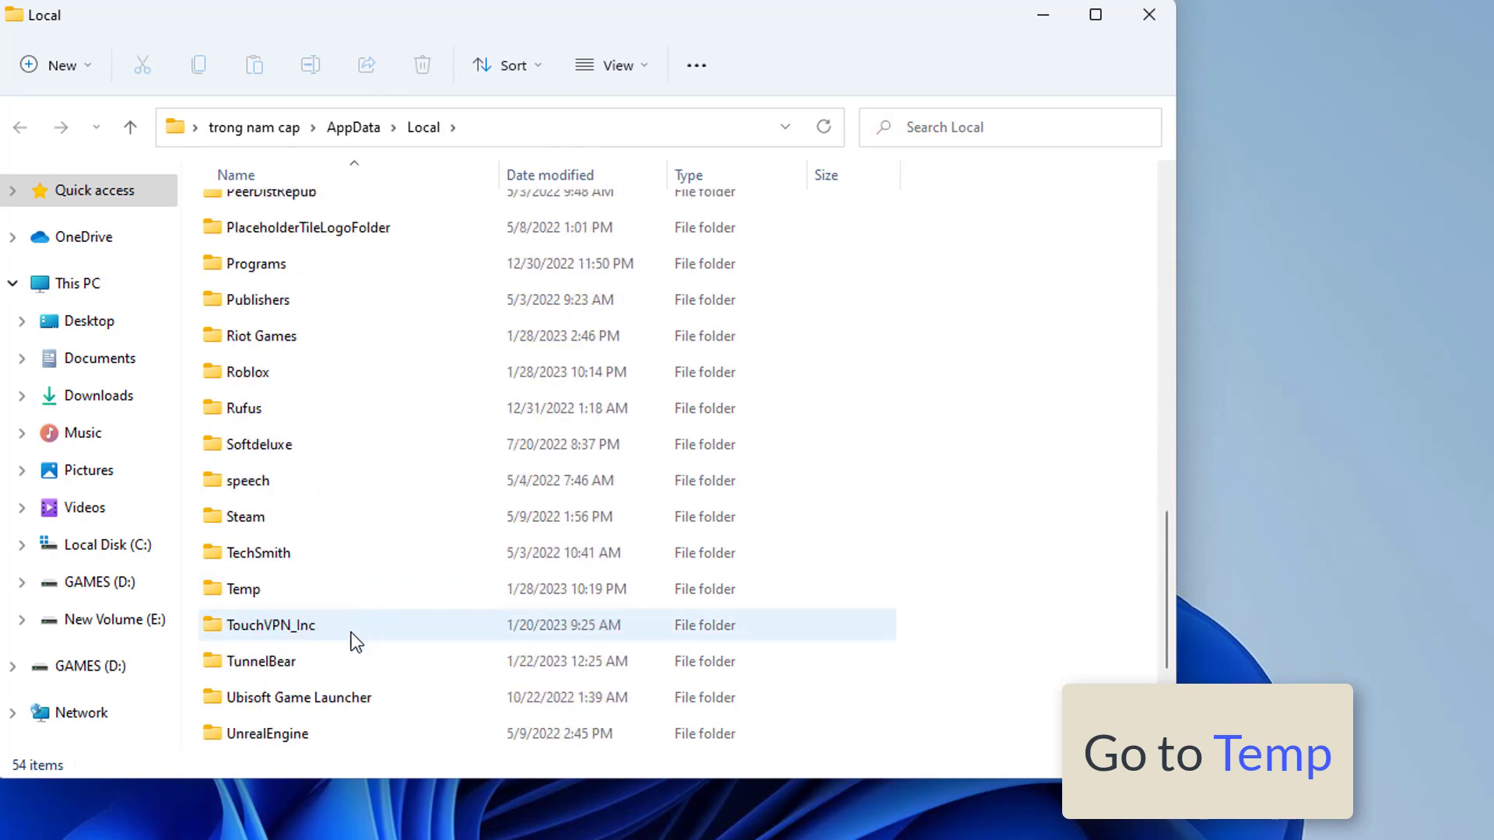
{"action": "double_click", "coordinate": [242, 589]}
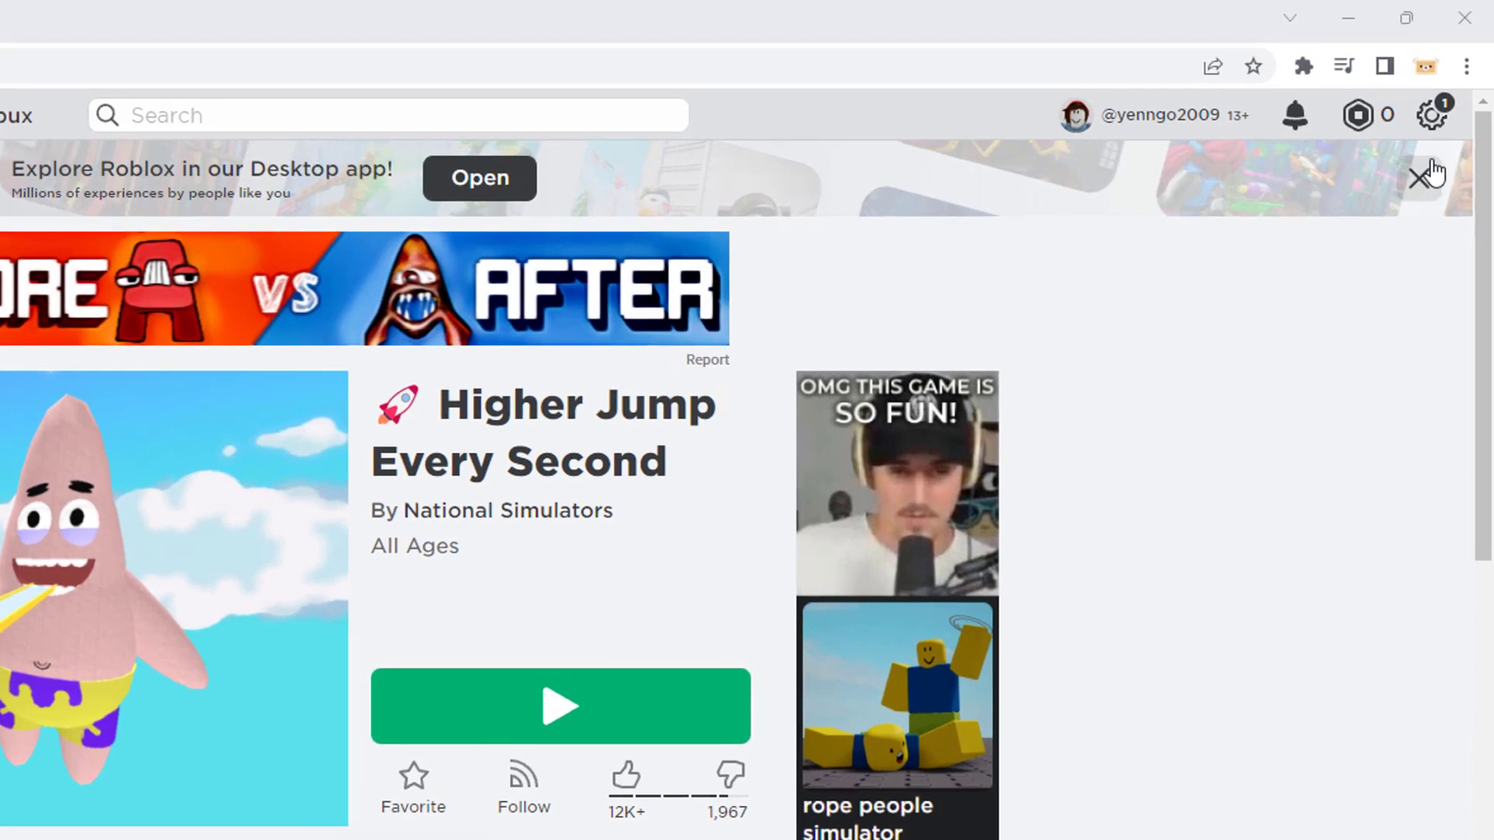
- Go to Chrome Settings > Privacy and security > Cookies and other site data
{"action": "left_click", "coordinate": [1458, 66]}
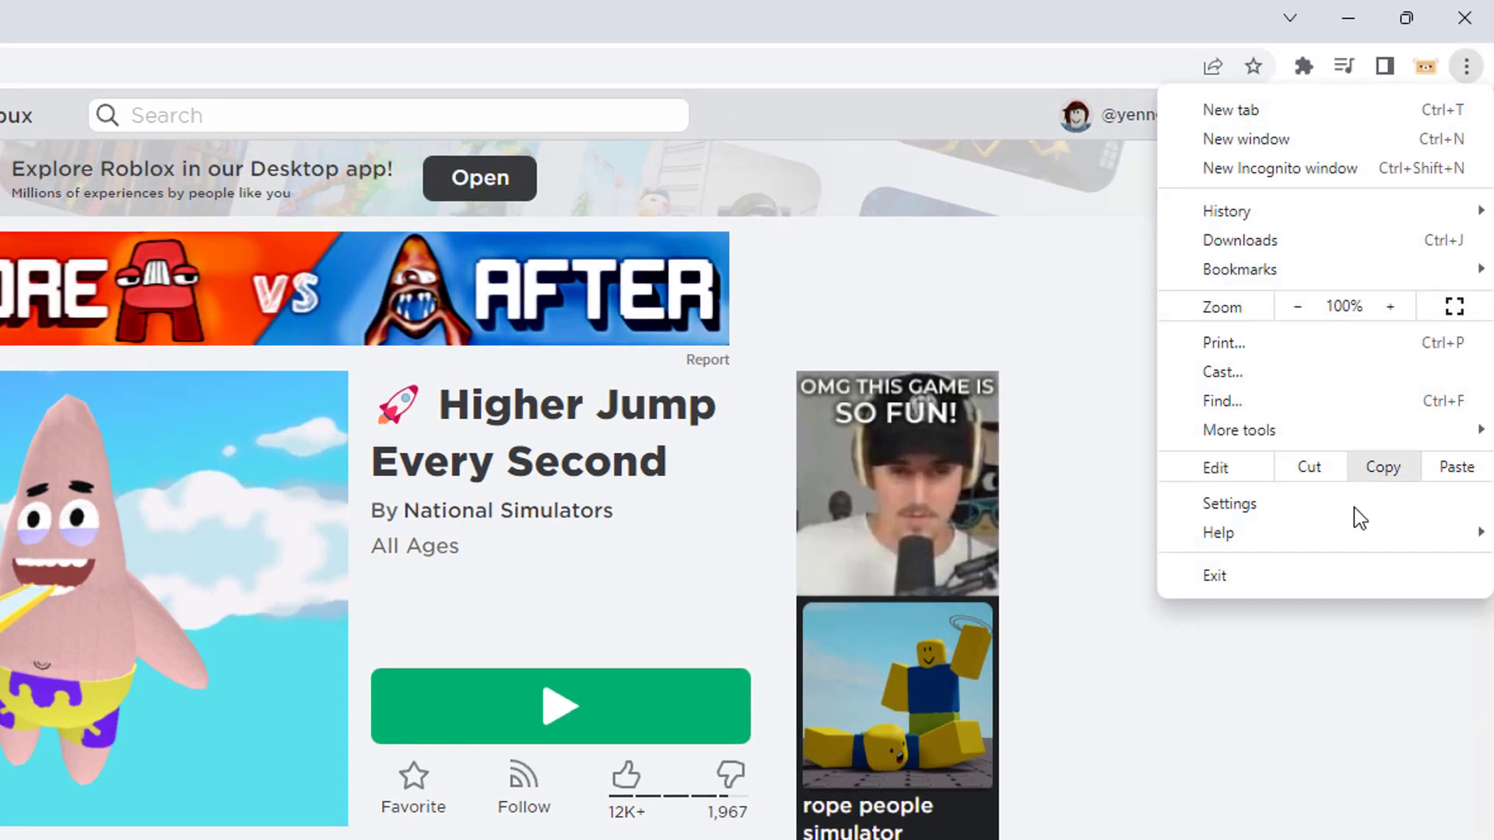
{"action": "left_click", "coordinate": [1229, 504]}
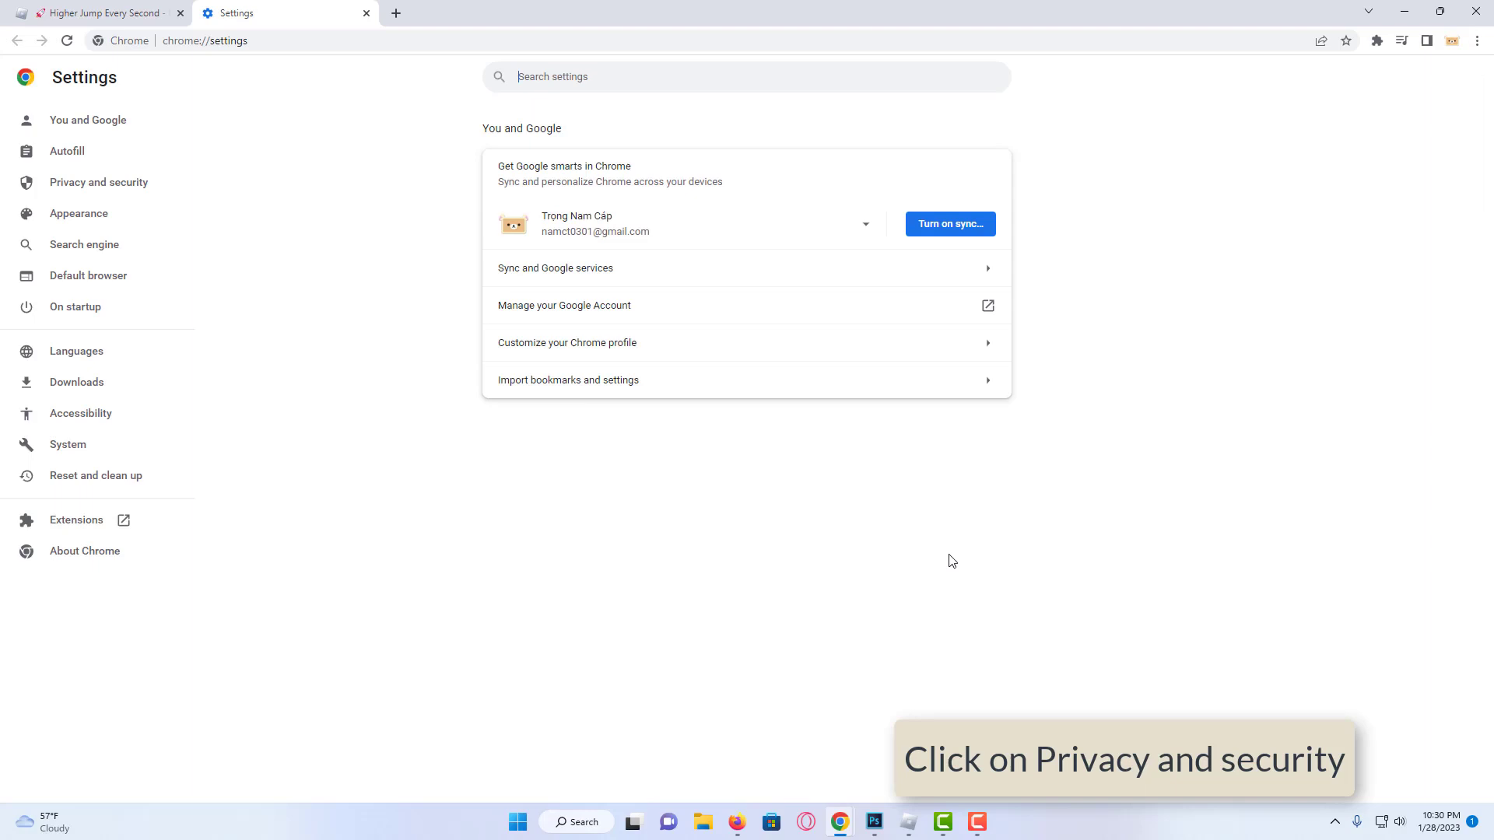
{"action": "mouse_move", "coordinate": [143, 221]}
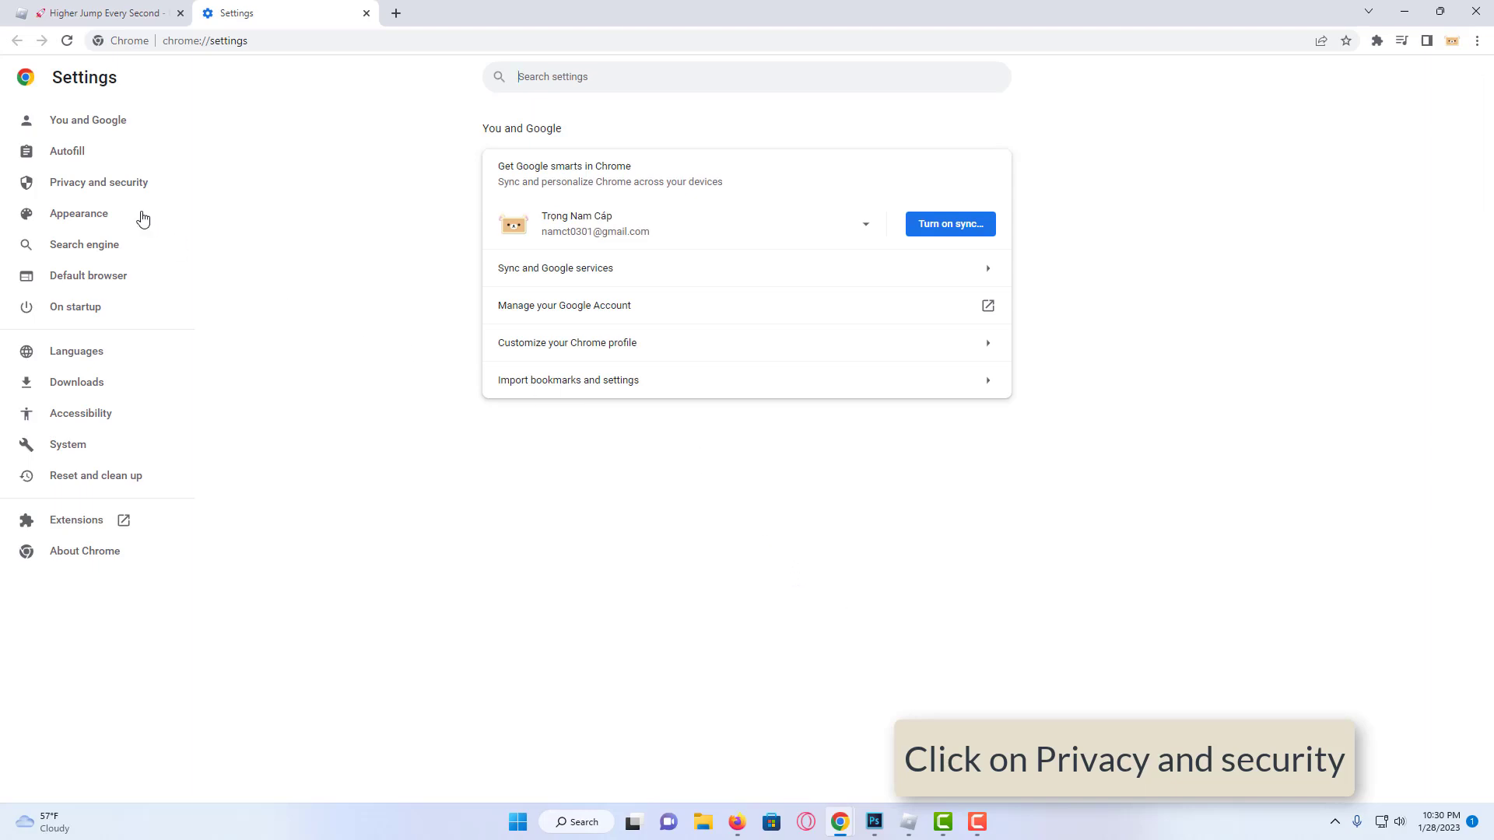
{"action": "left_click", "coordinate": [98, 183]}
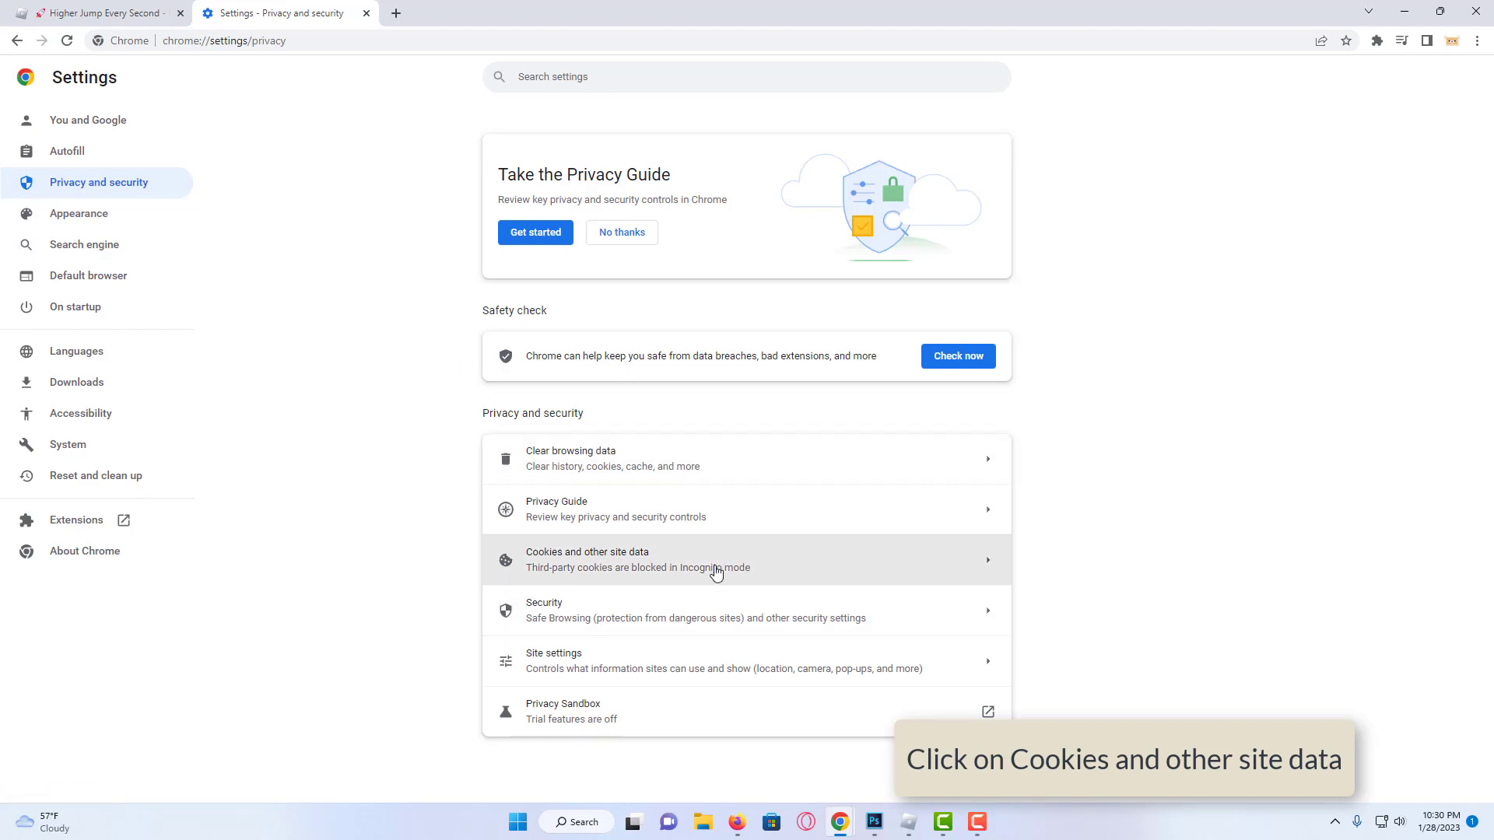
{"action": "left_click", "coordinate": [617, 559]}
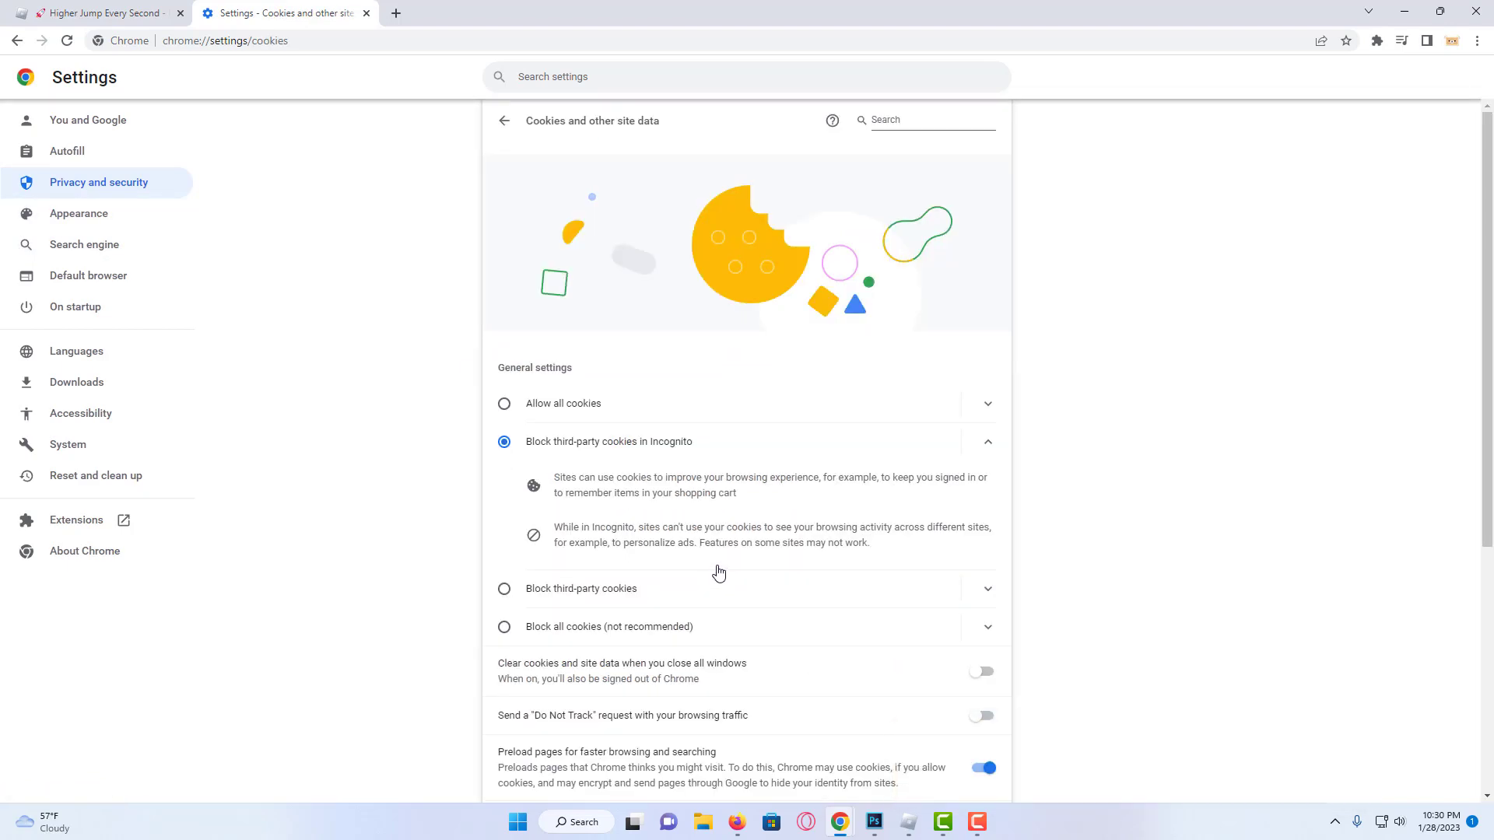
{"action": "scroll", "scroll_direction": "down", "scroll_amount": 3}
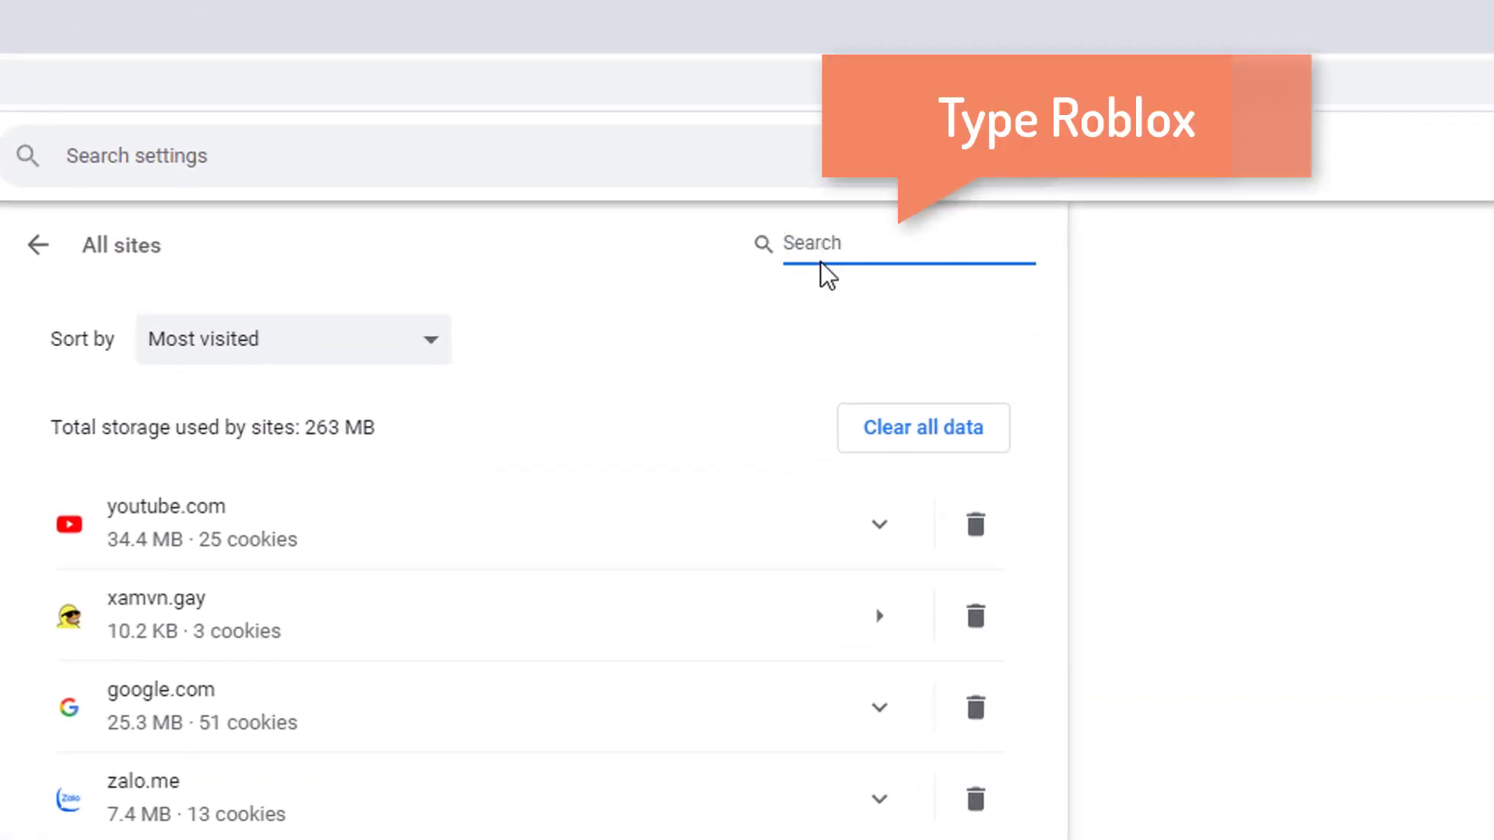
- Search 'roblox' in All sites and clear the stored data for roblox.com
{"action": "type", "text": "roblox"}
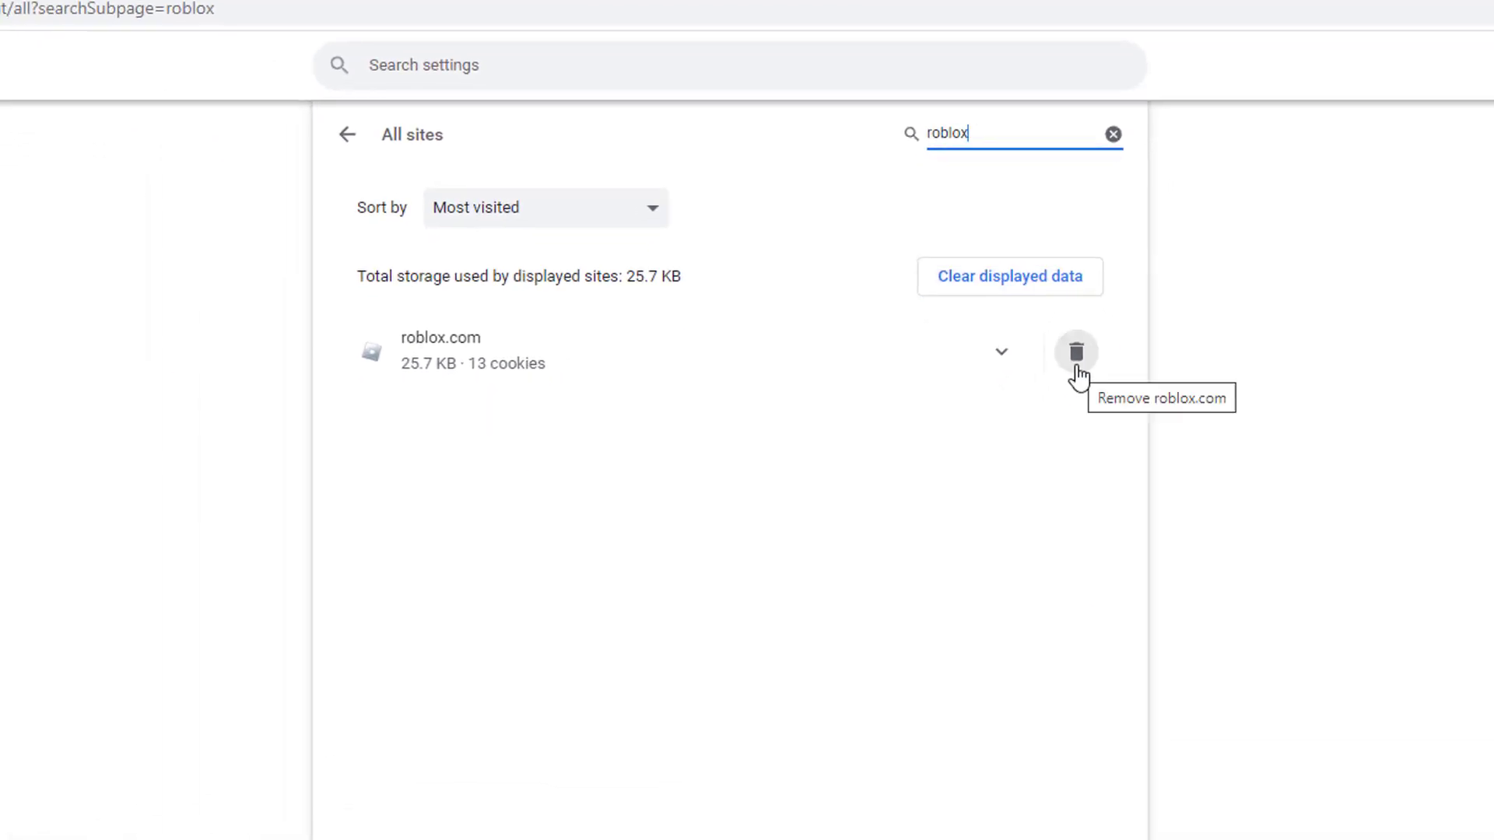
{"action": "left_click", "coordinate": [1077, 352]}
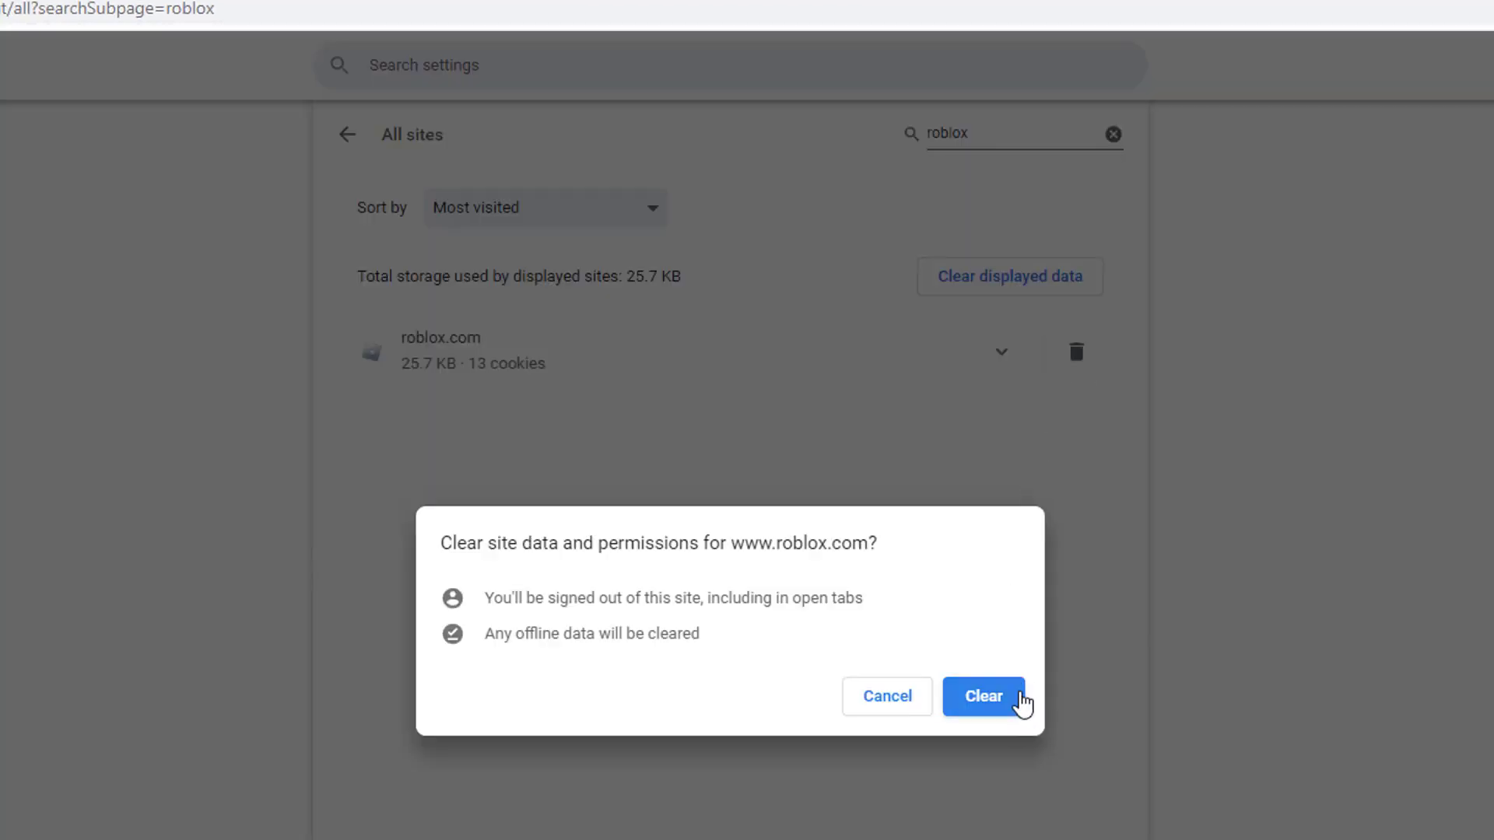
{"action": "left_click", "coordinate": [983, 696]}
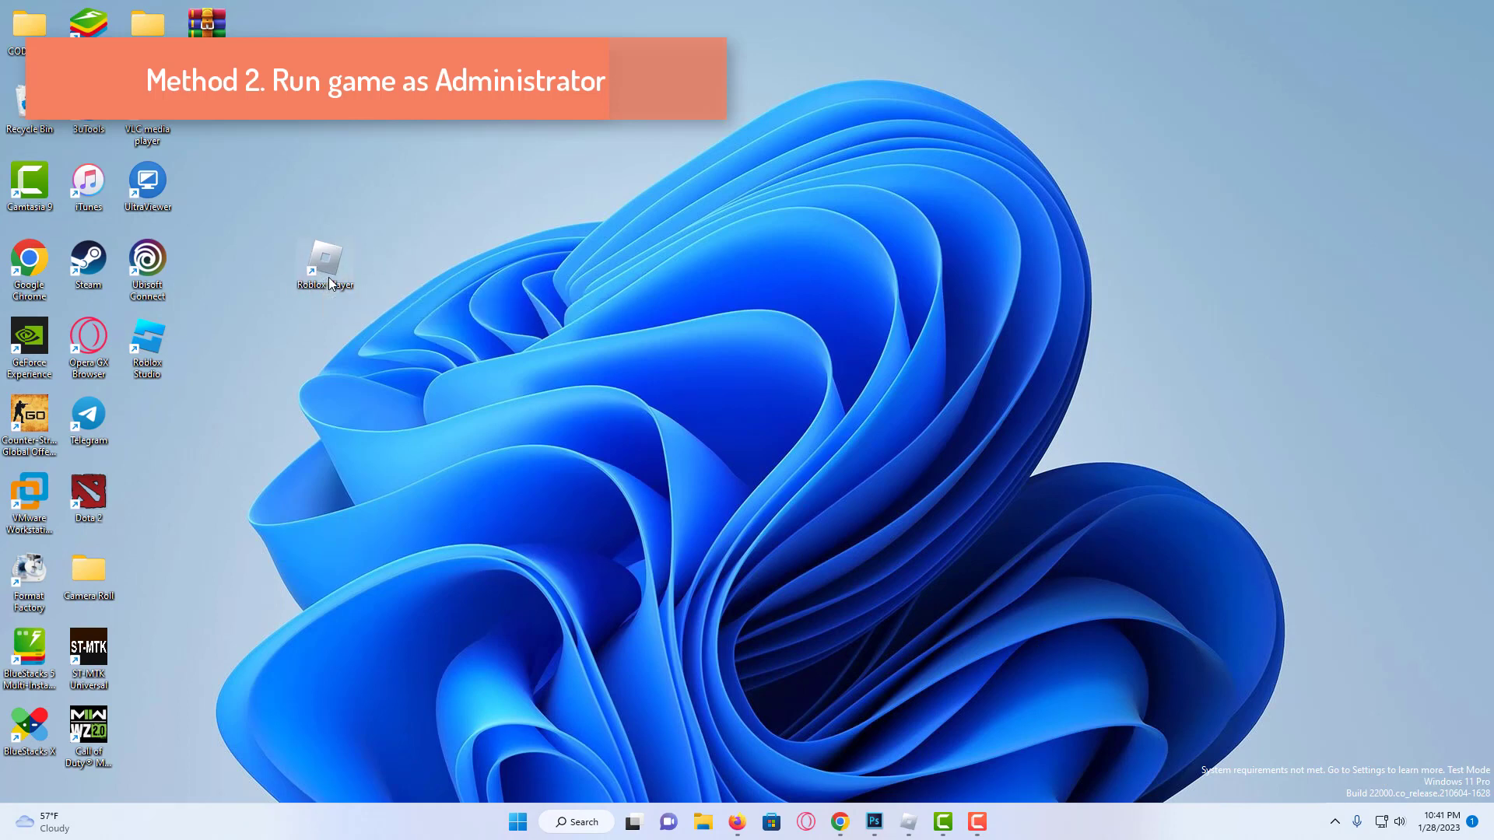
- Set the Roblox Player shortcut to run as administrator in Compatibility and save
{"action": "right_click", "coordinate": [326, 261]}
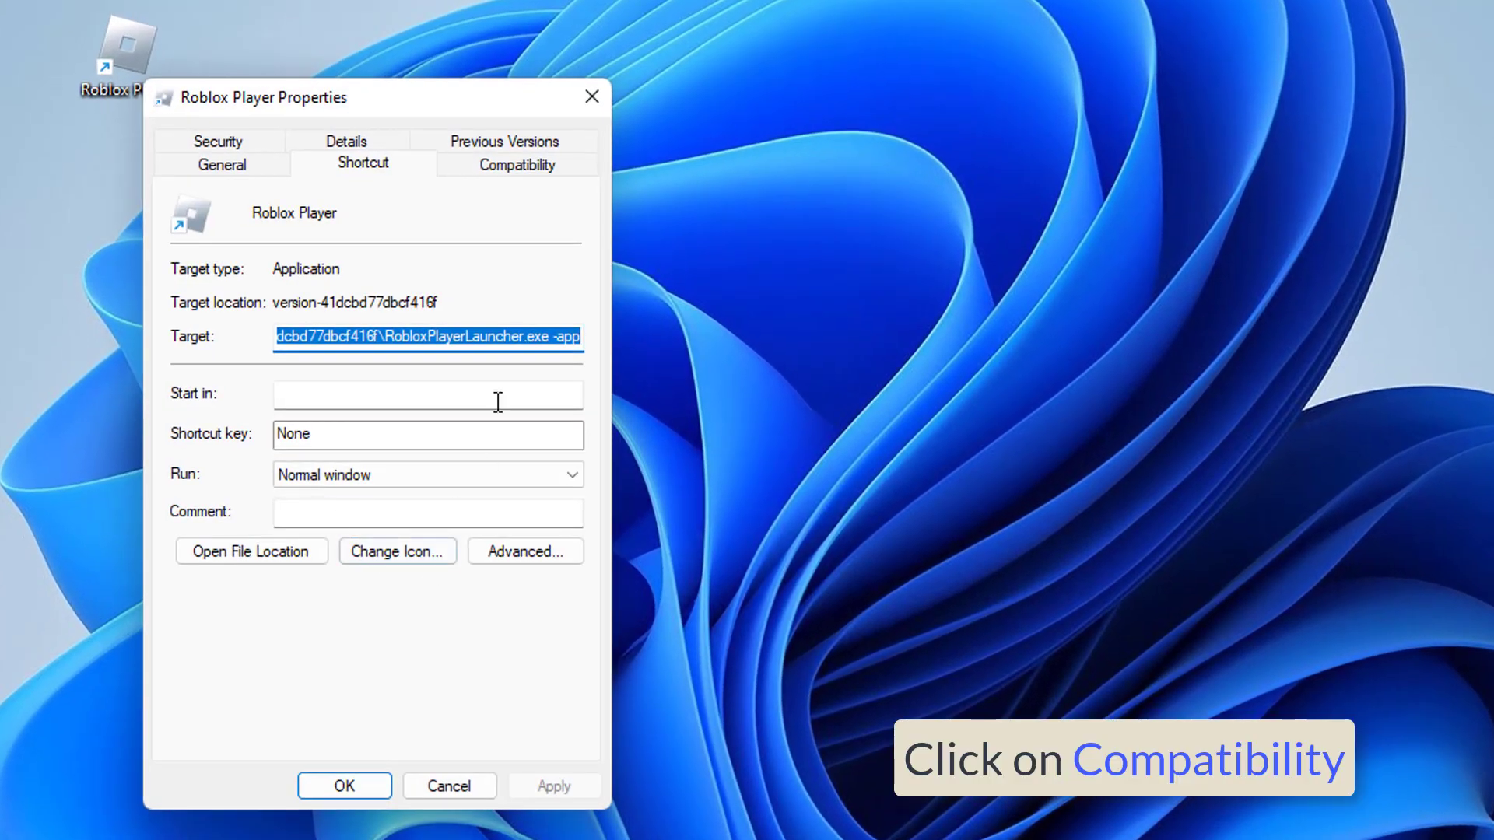
{"action": "left_click", "coordinate": [517, 165]}
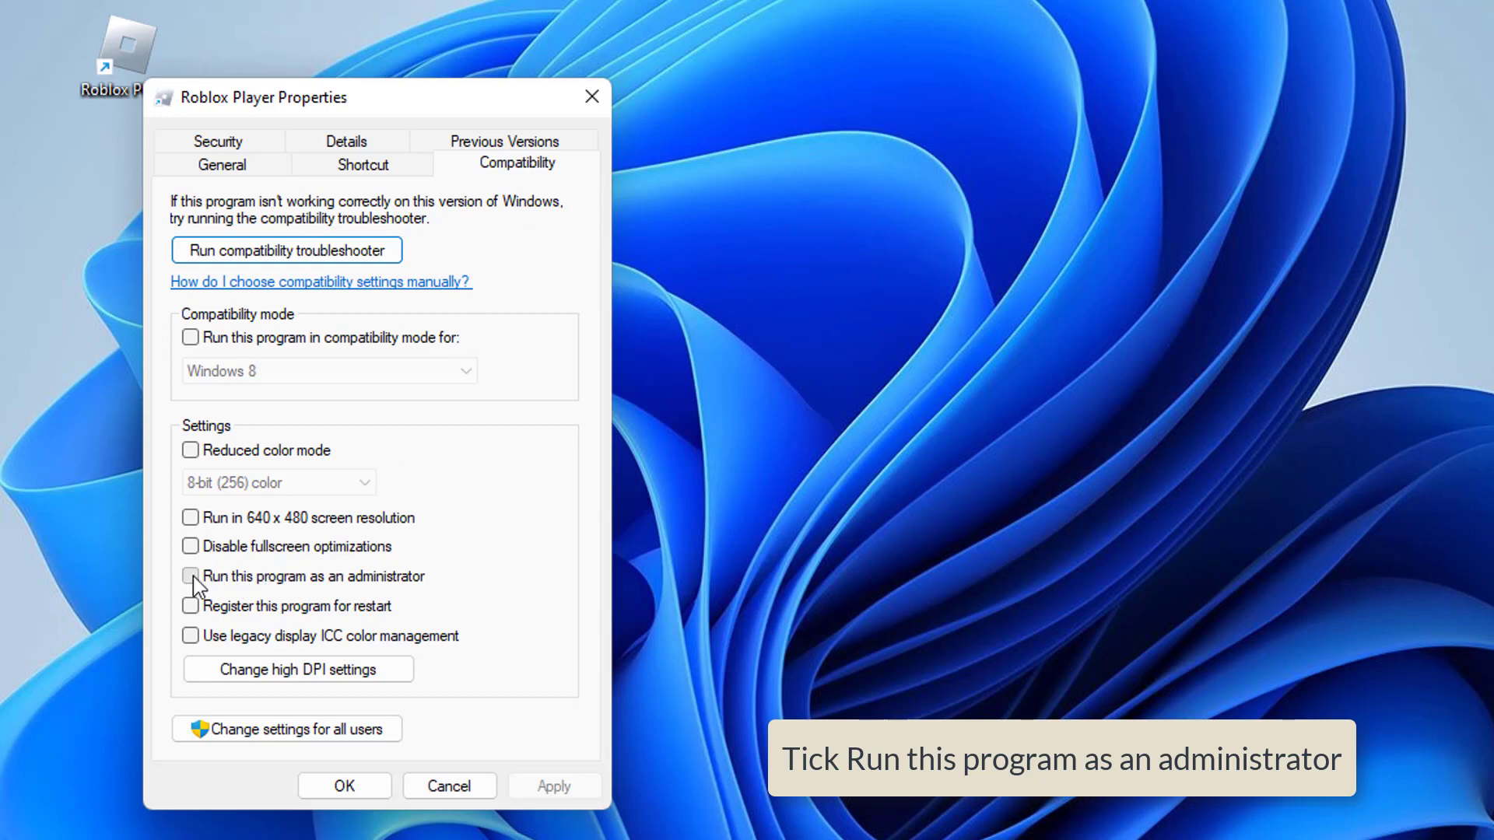
{"action": "left_click", "coordinate": [191, 576]}
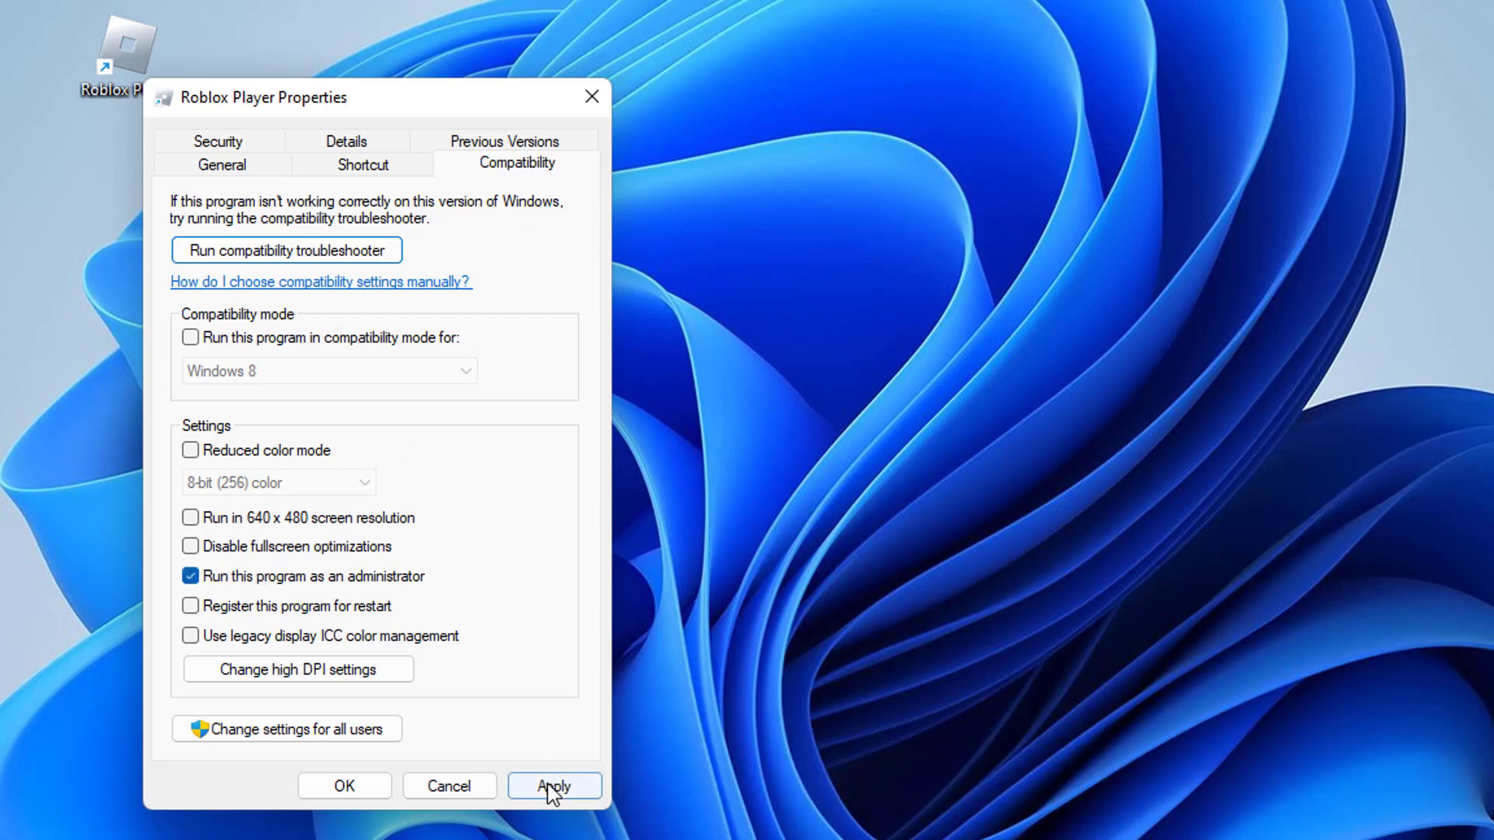
{"action": "left_click", "coordinate": [554, 786]}
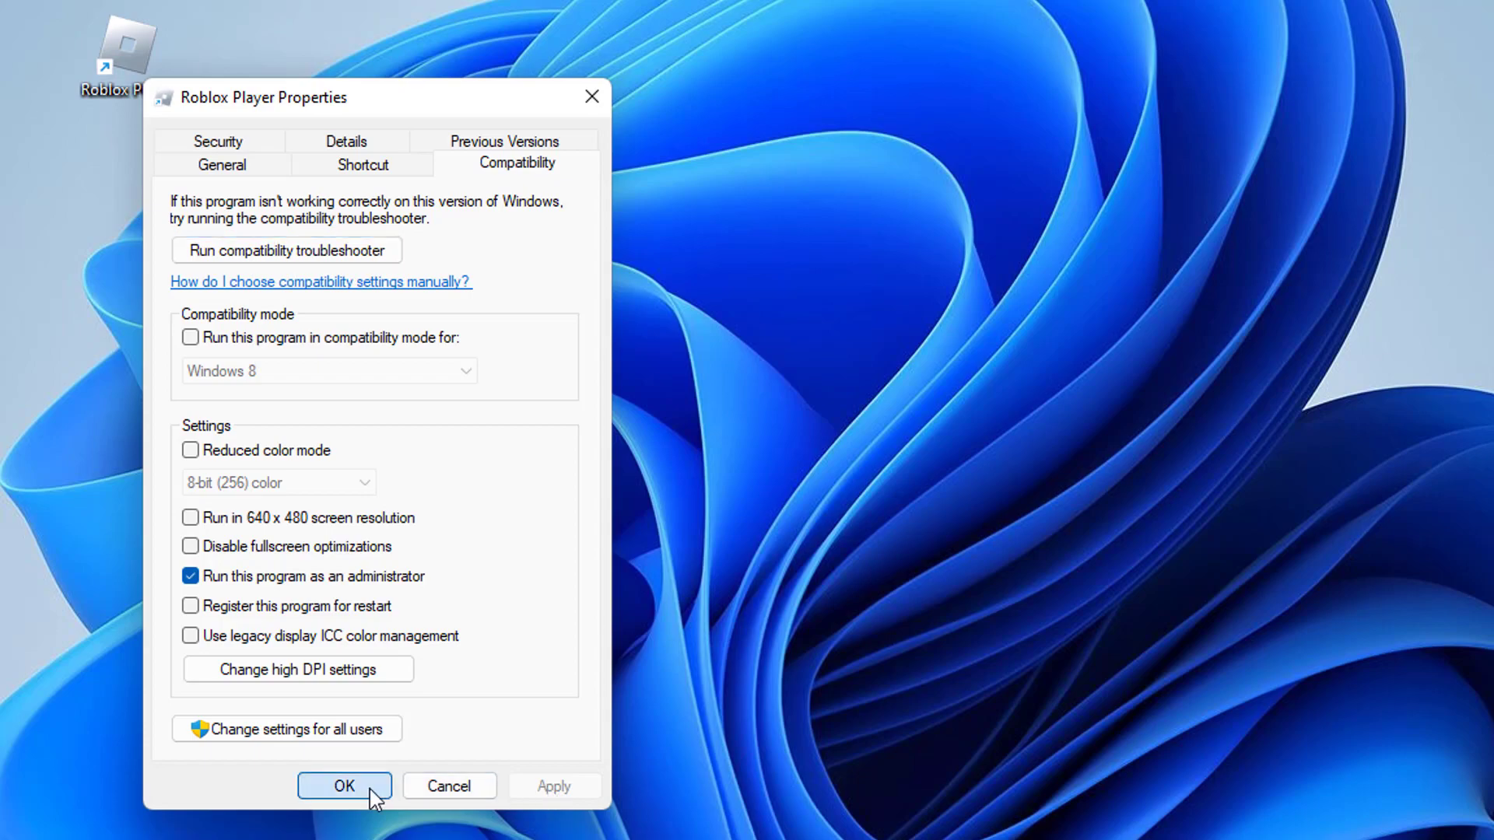
{"action": "left_click", "coordinate": [344, 786]}
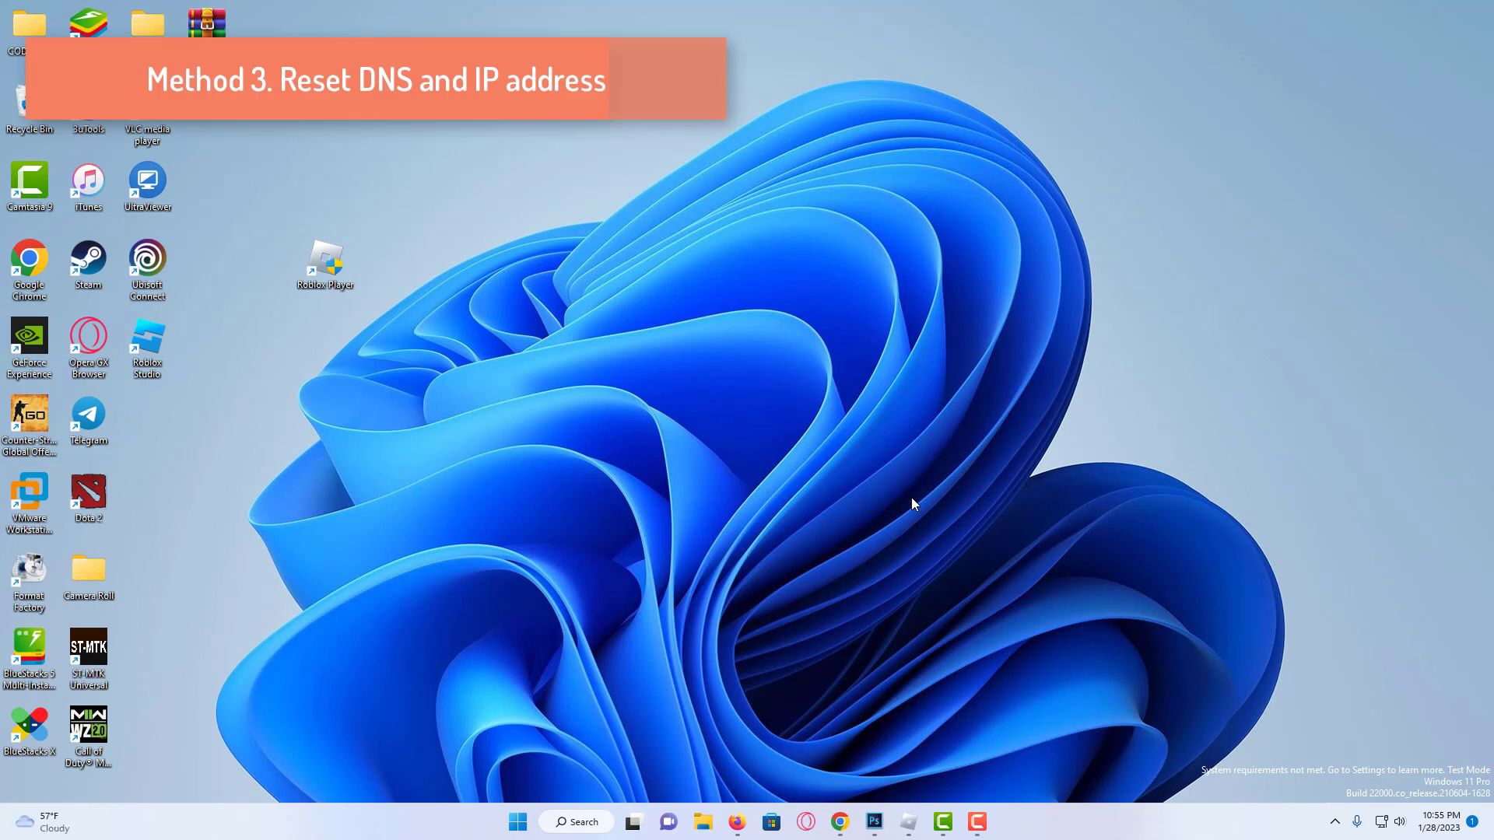
{"action": "mouse_move", "coordinate": [782, 598]}
{"action": "type", "text": "cmd"}
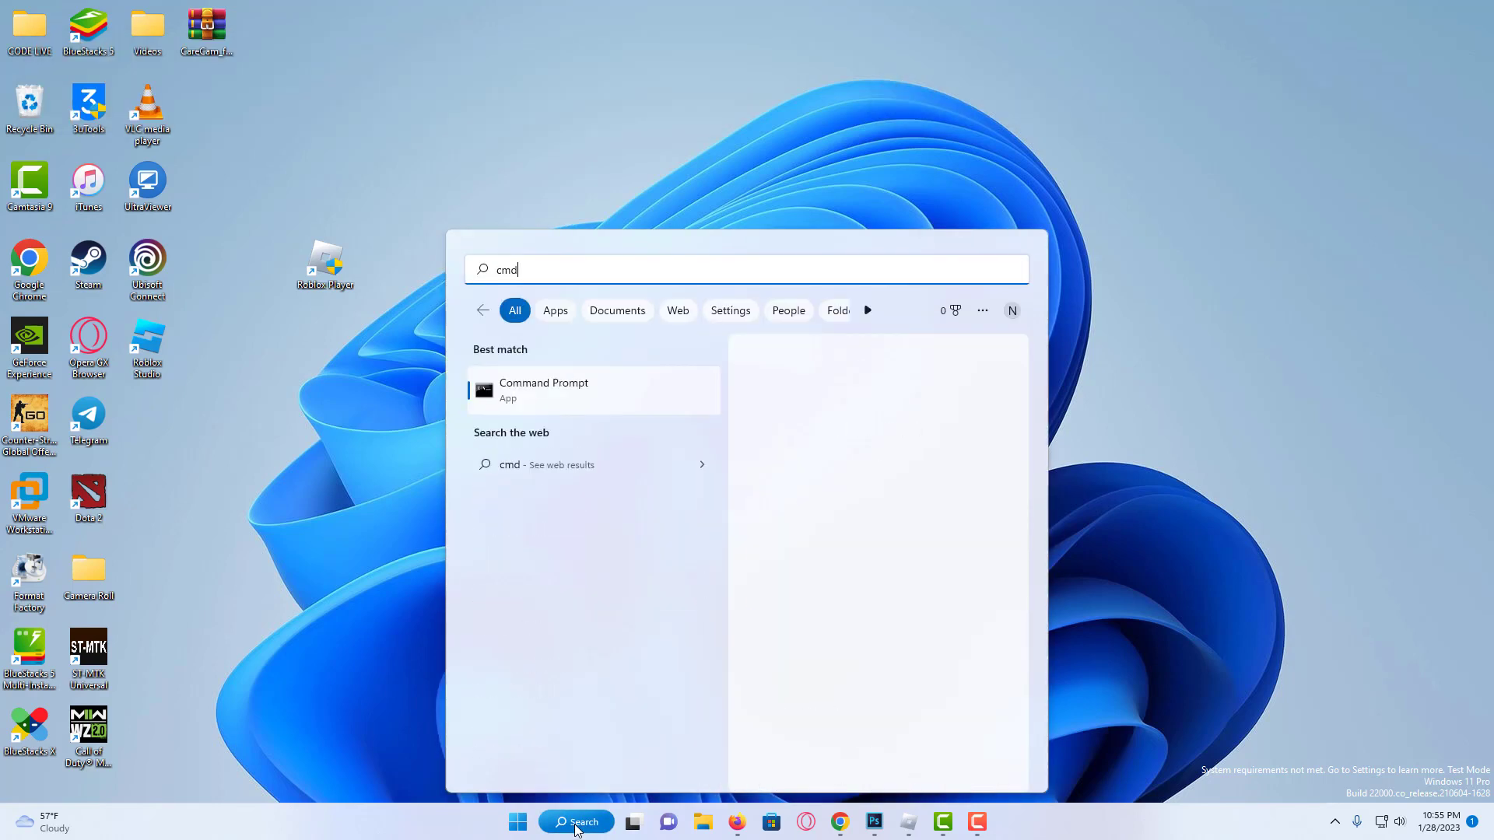
- Launch Command Prompt as administrator from the Start search results
{"action": "right_click", "coordinate": [543, 389]}
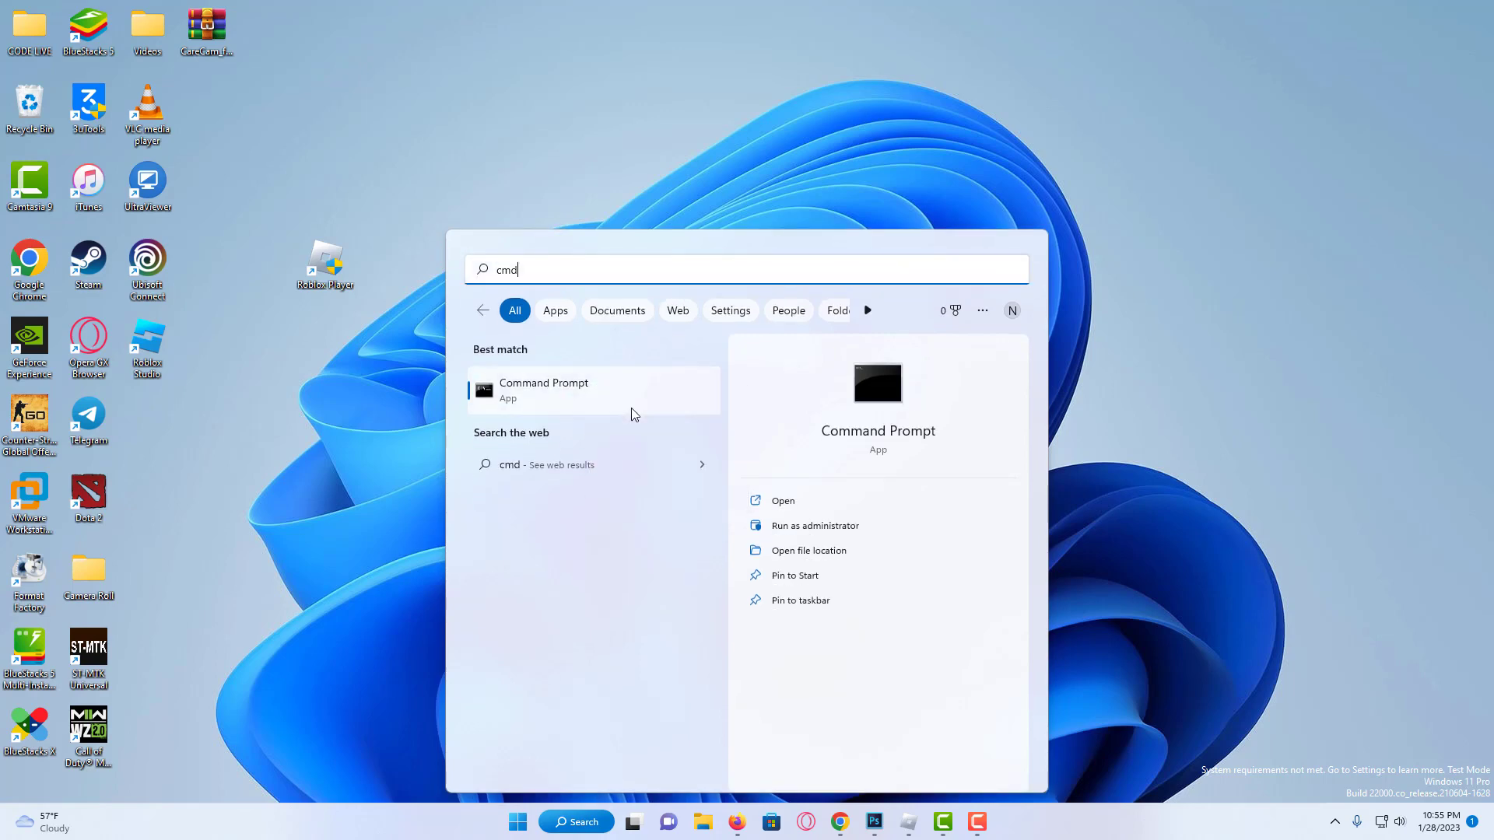
{"action": "left_click", "coordinate": [816, 526]}
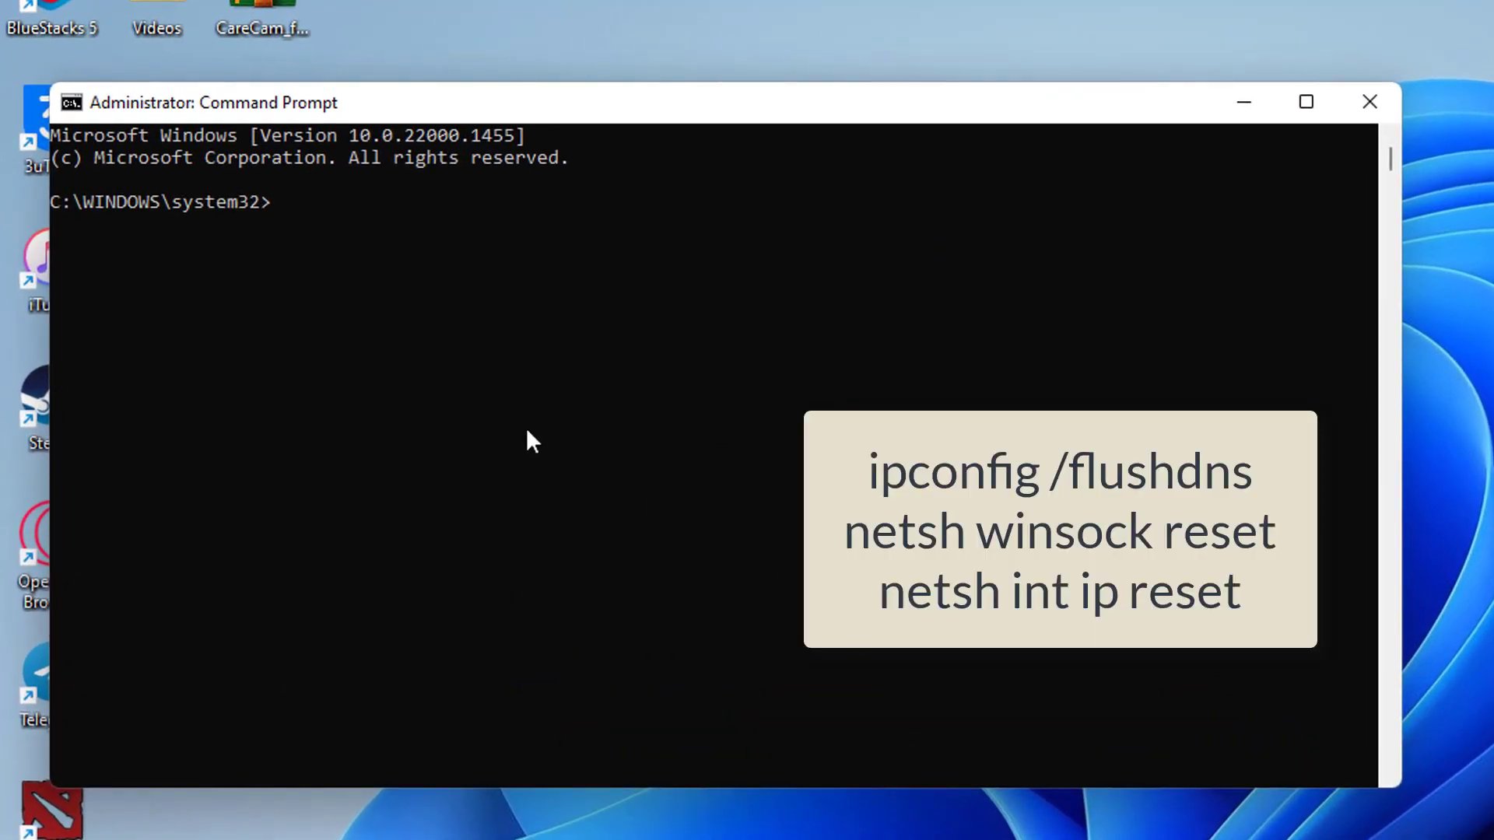
- Run ipconfig /flushdns, netsh winsock reset and netsh int ip reset
{"action": "type", "text": "ipconfig /flushdns"}
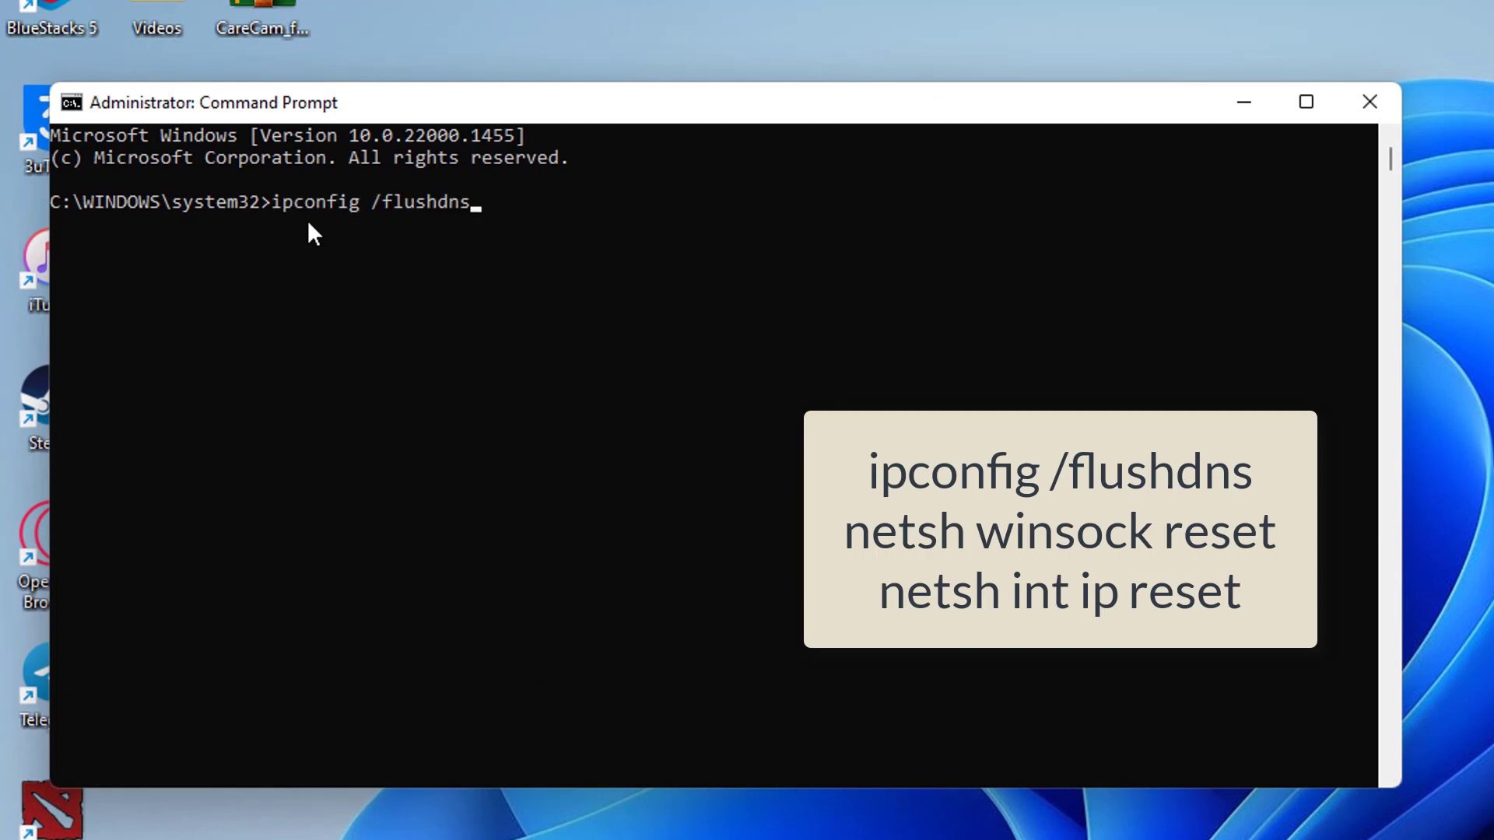
{"action": "mouse_move", "coordinate": [557, 247]}
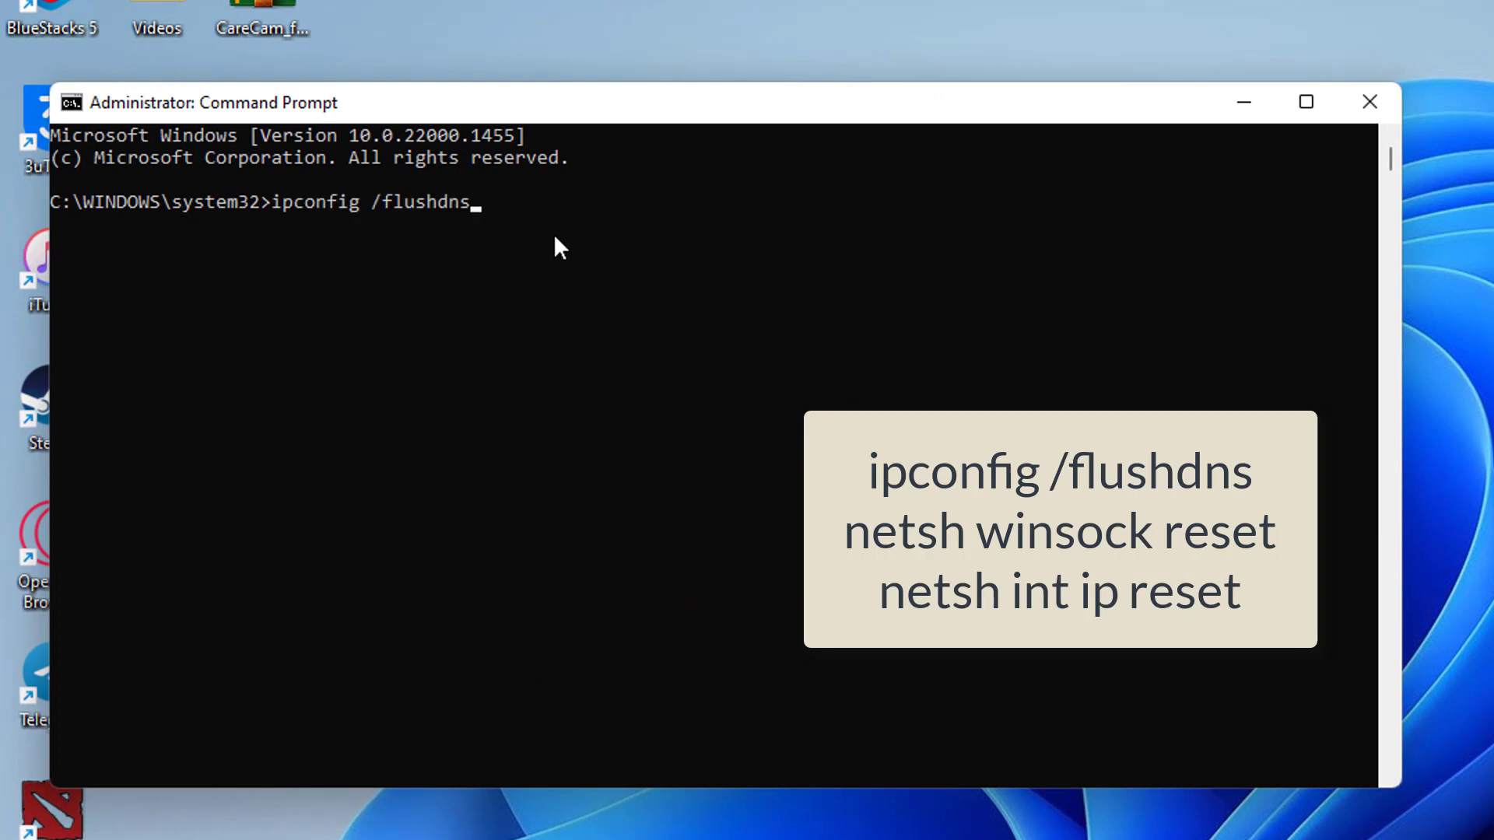
{"action": "key", "text": "Enter"}
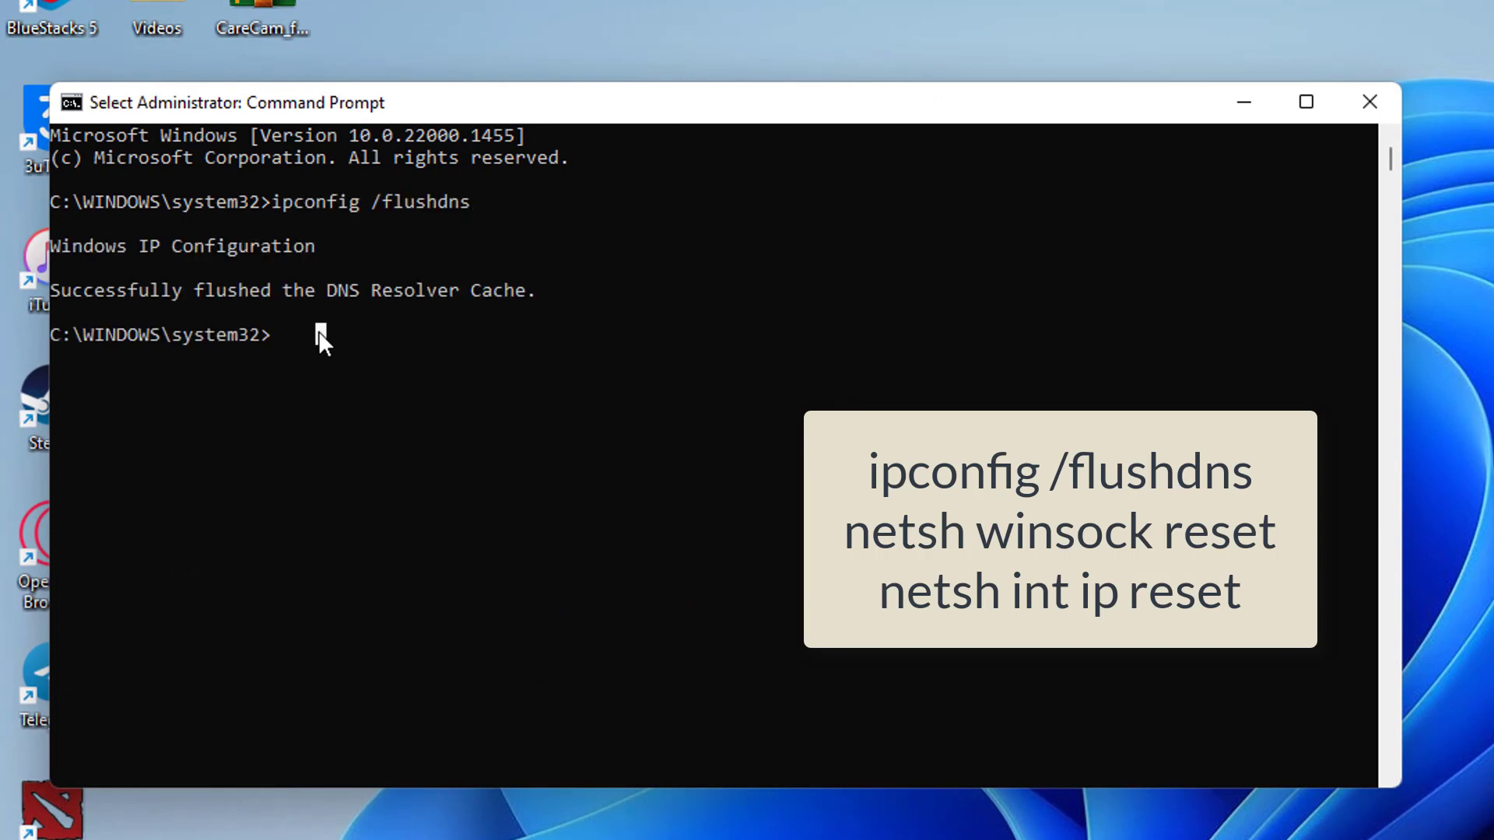
{"action": "type", "text": "netsh winsock reset"}
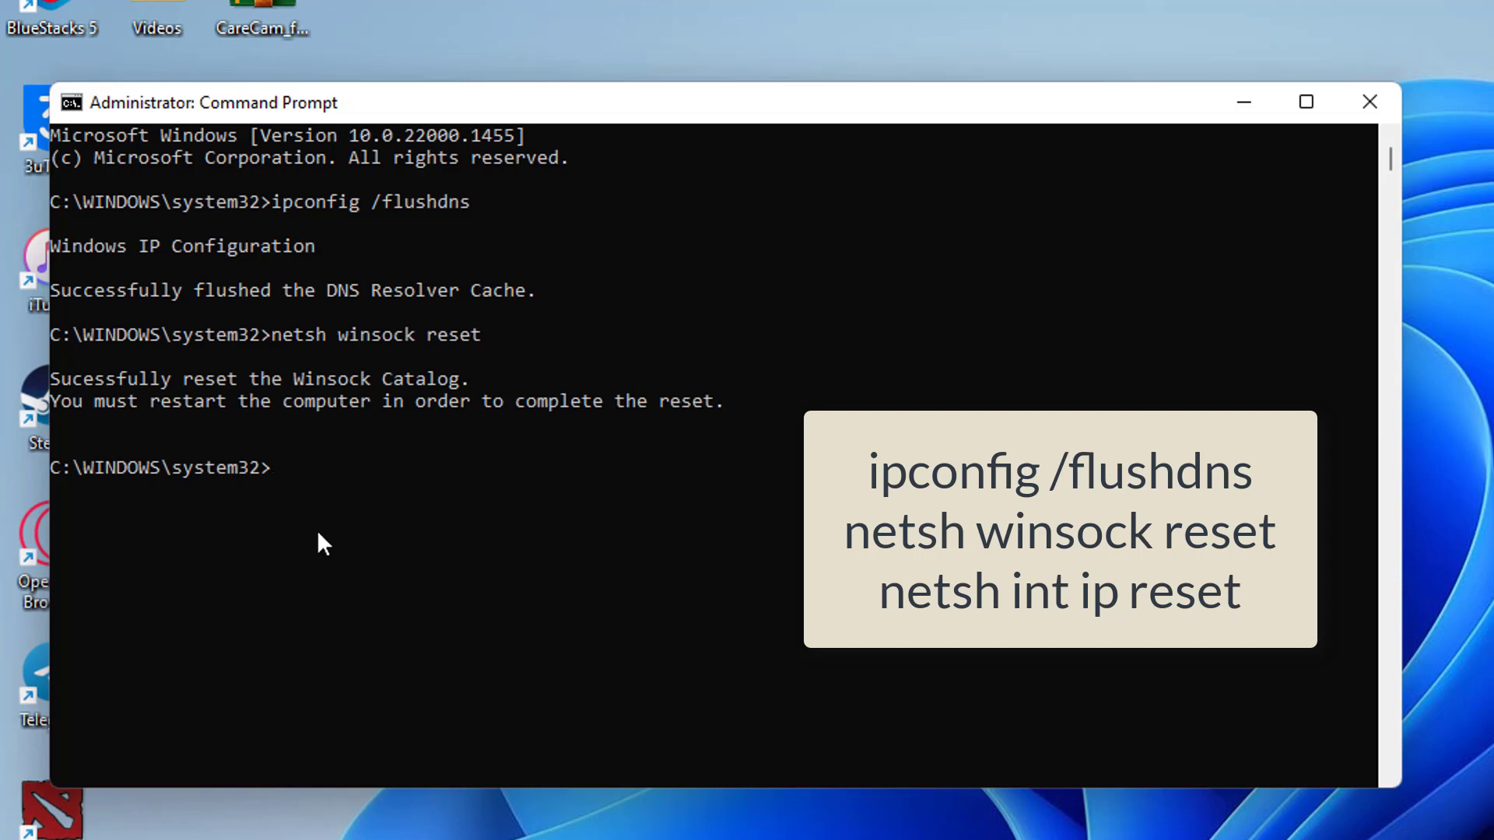
{"action": "type", "text": "netsh int ip reset"}
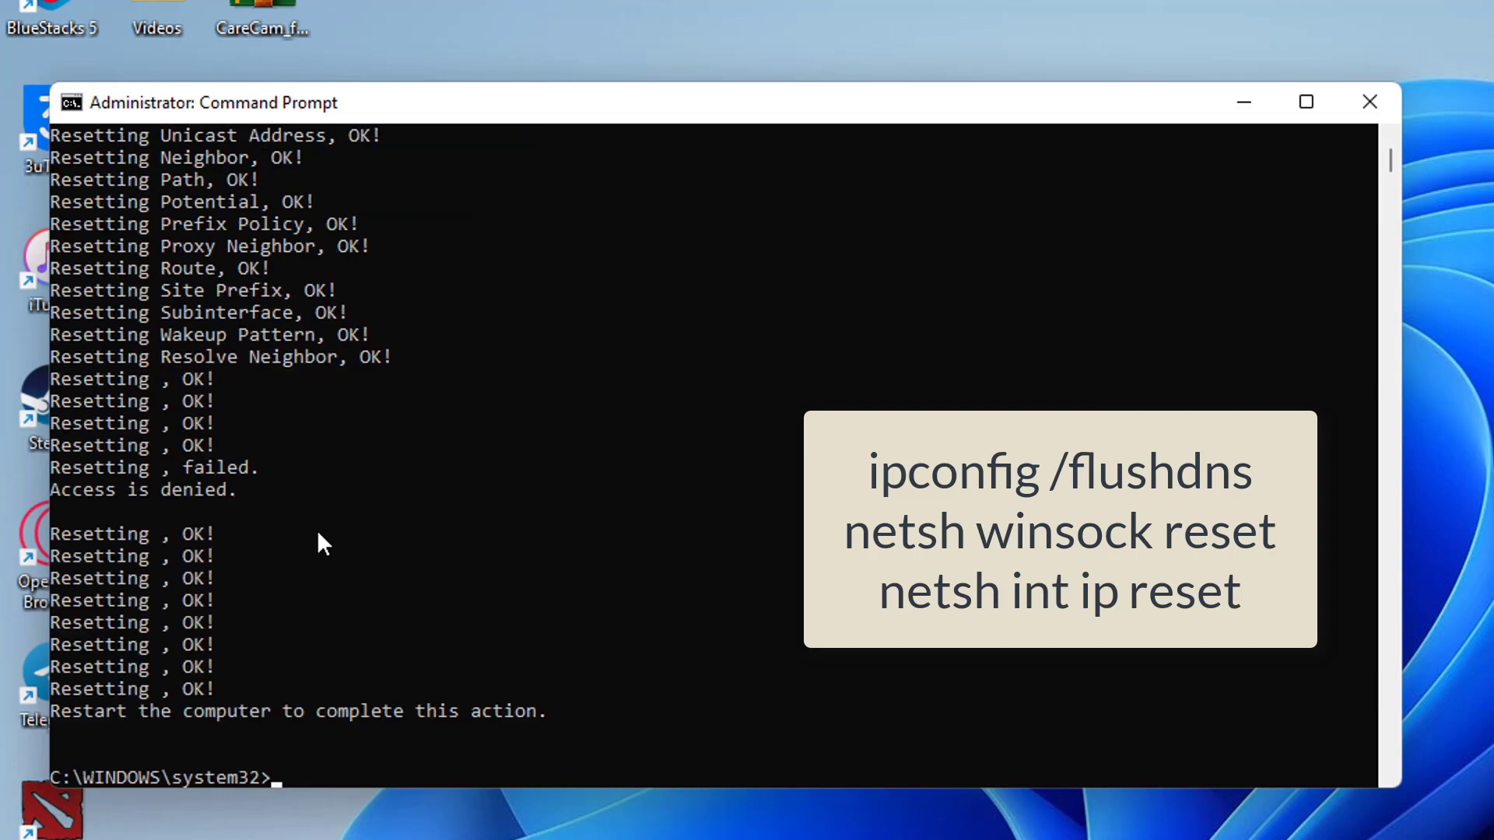
{"action": "mouse_move", "coordinate": [356, 826]}
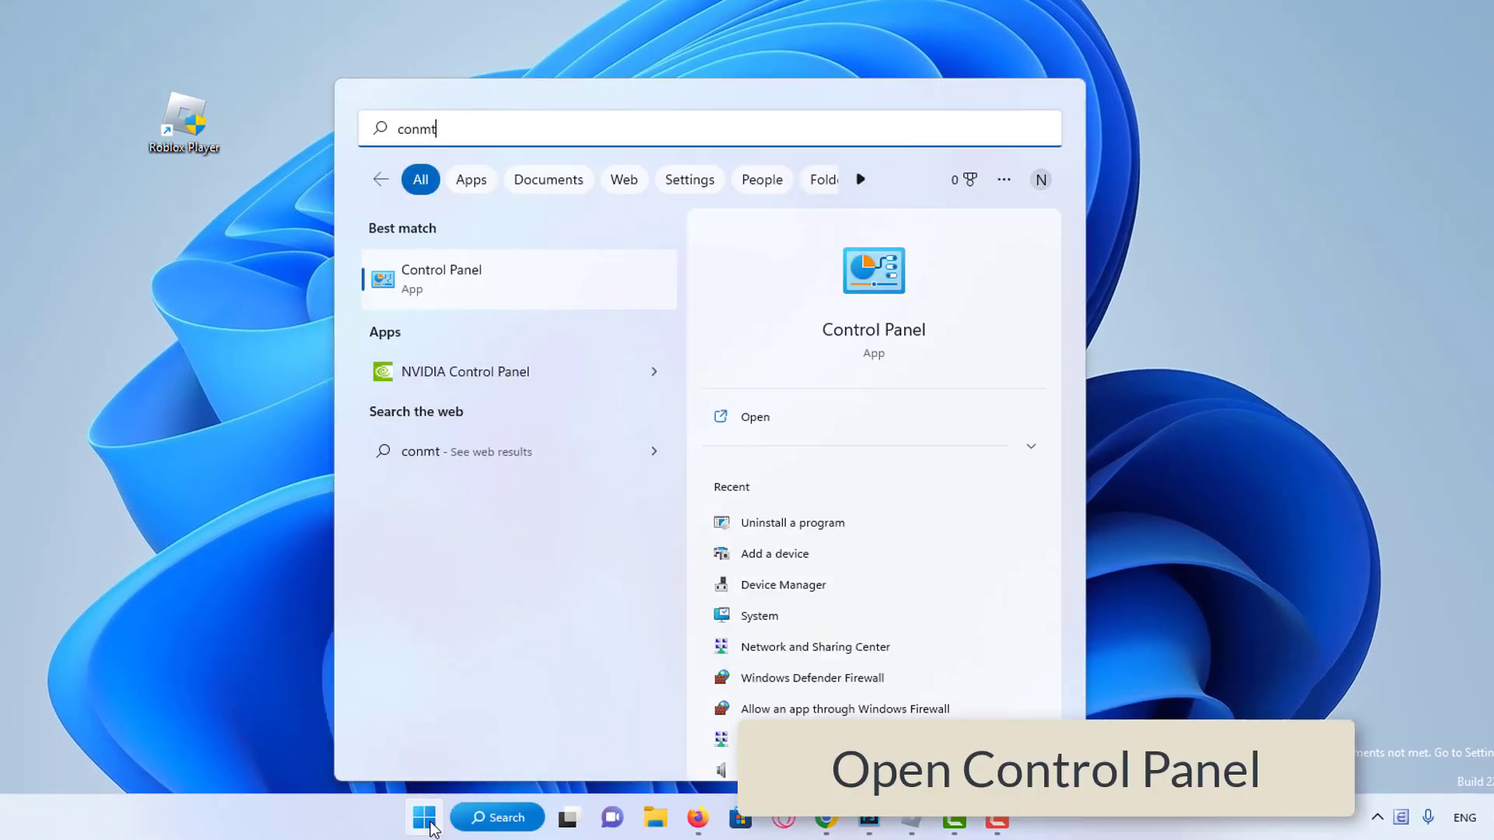
- Open Control Panel from search and navigate to Network and Sharing Center
{"action": "type", "text": "control Panel"}
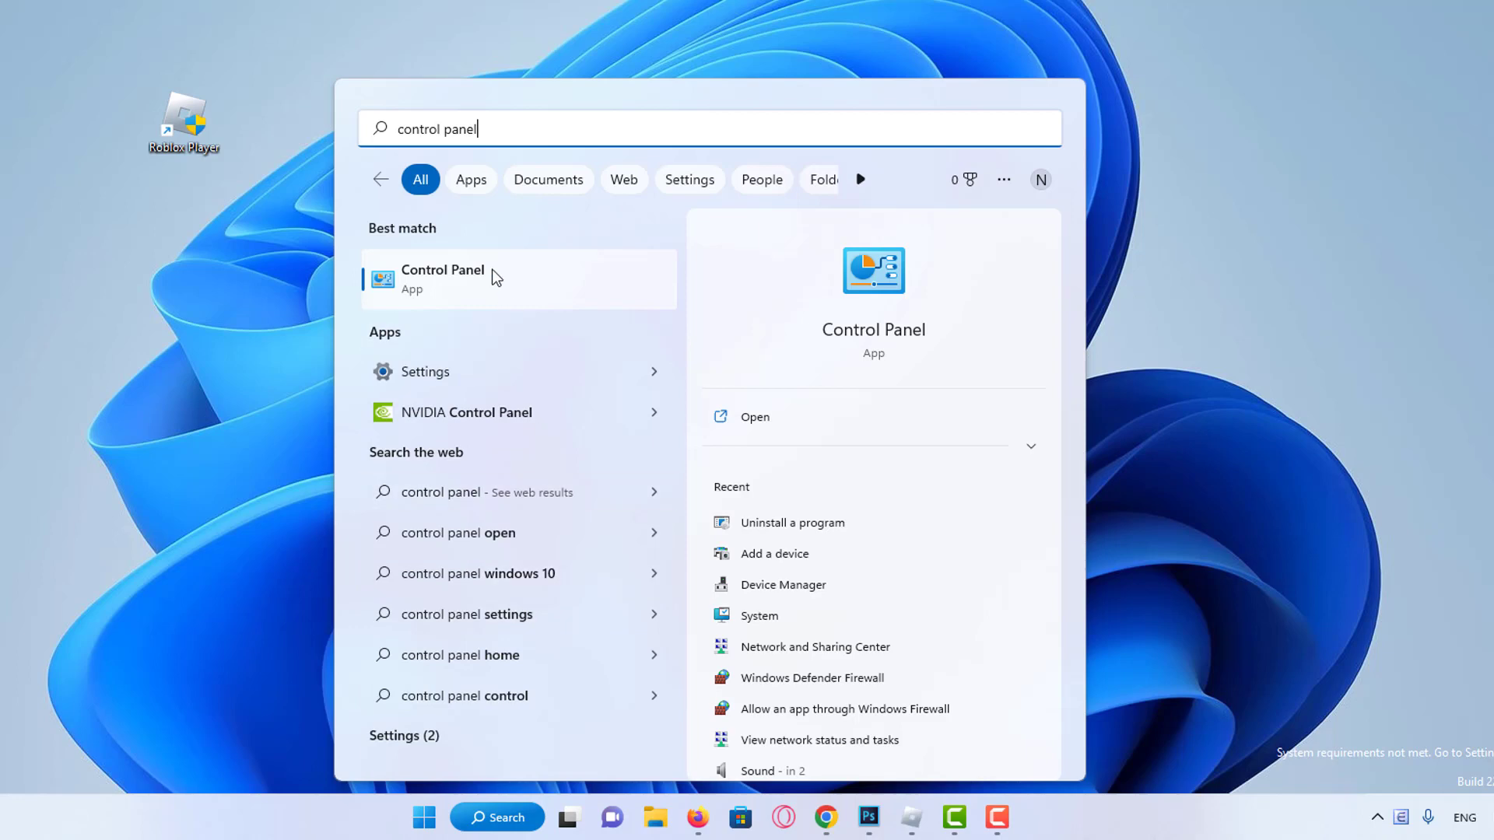
{"action": "left_click", "coordinate": [442, 277]}
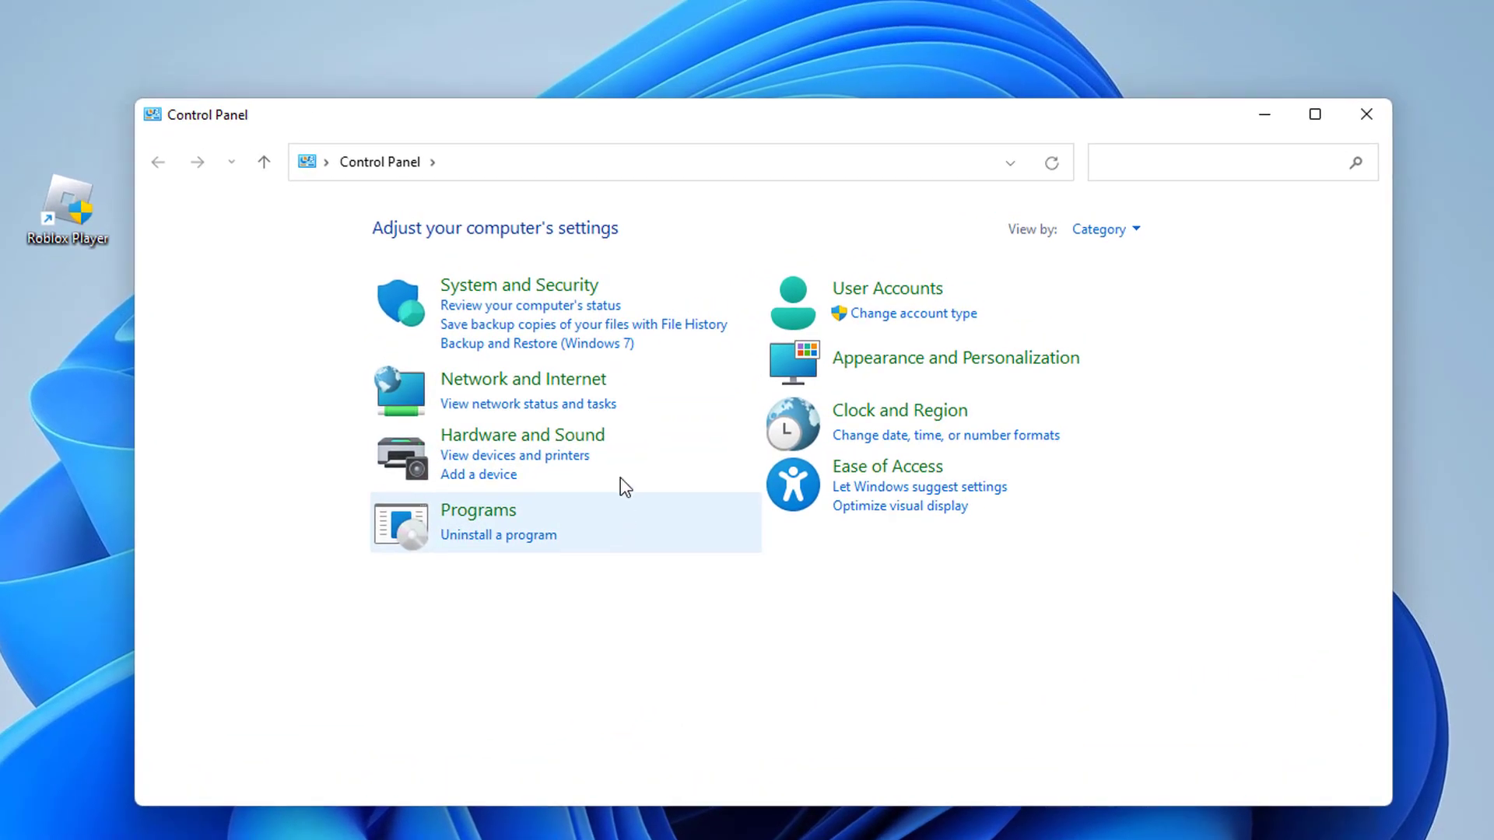
{"action": "left_click", "coordinate": [520, 378]}
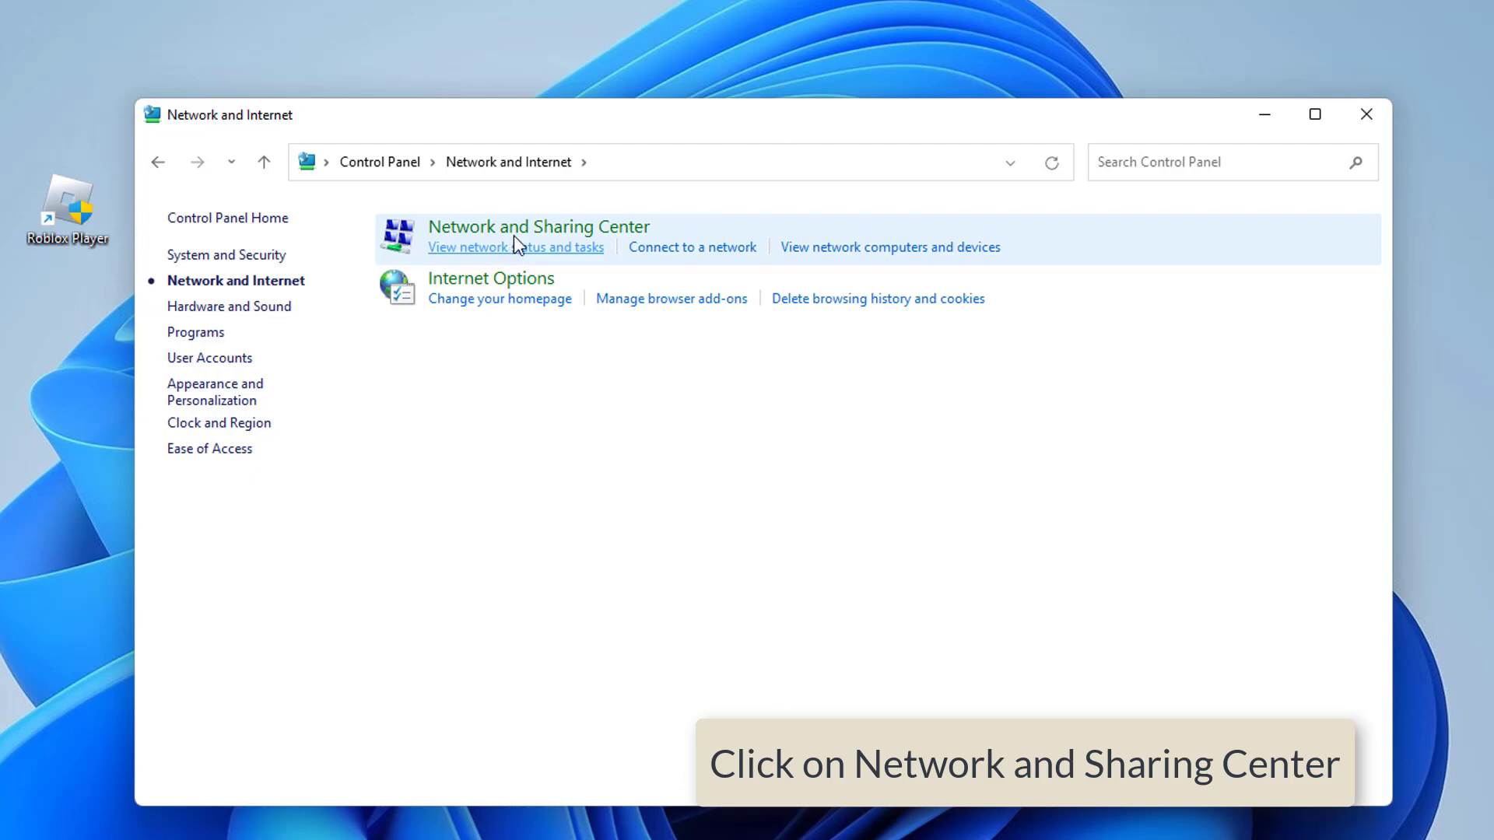
{"action": "left_click", "coordinate": [515, 248]}
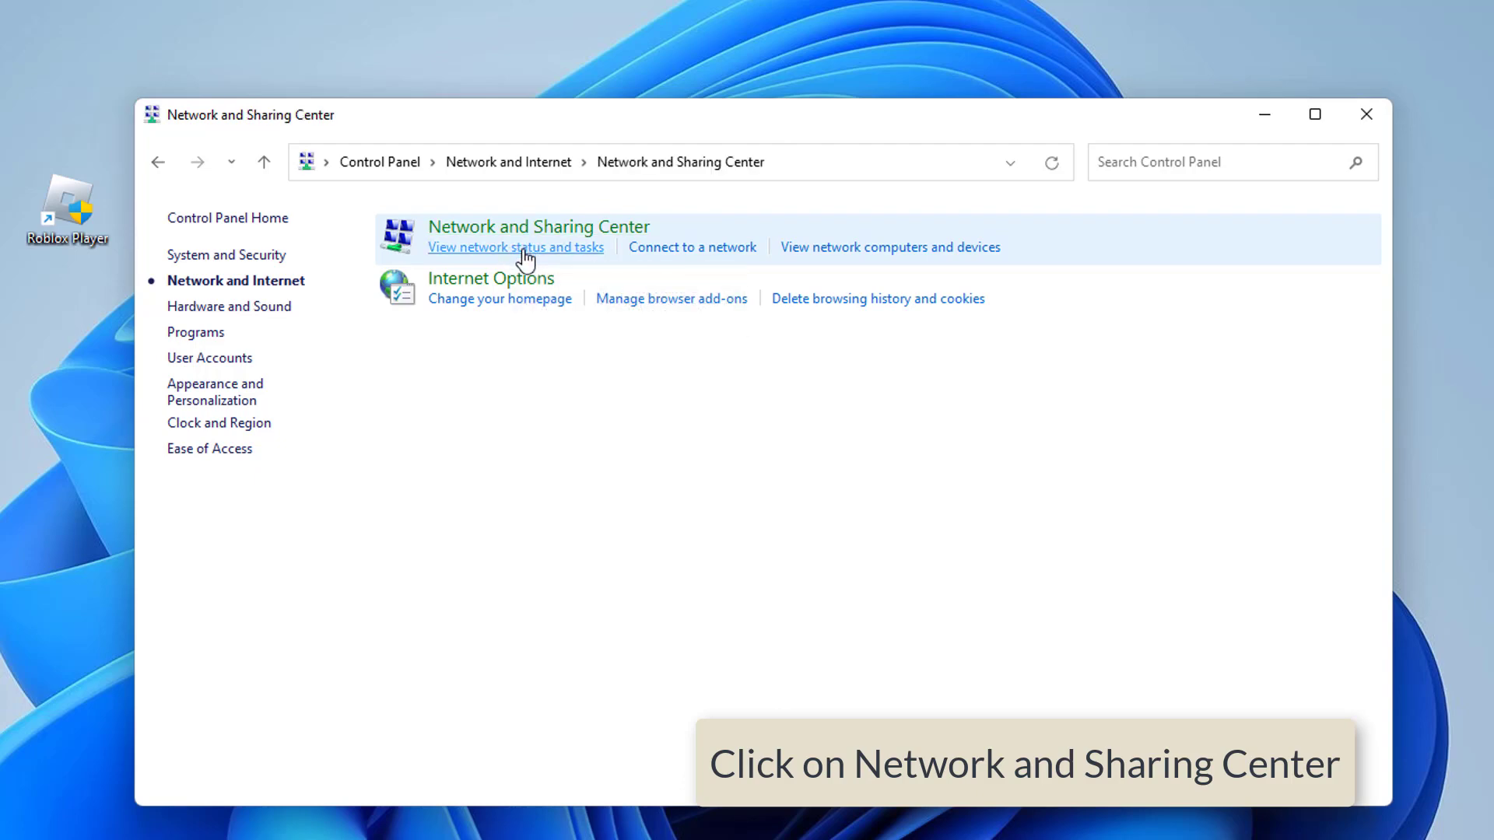
{"action": "left_click", "coordinate": [517, 248]}
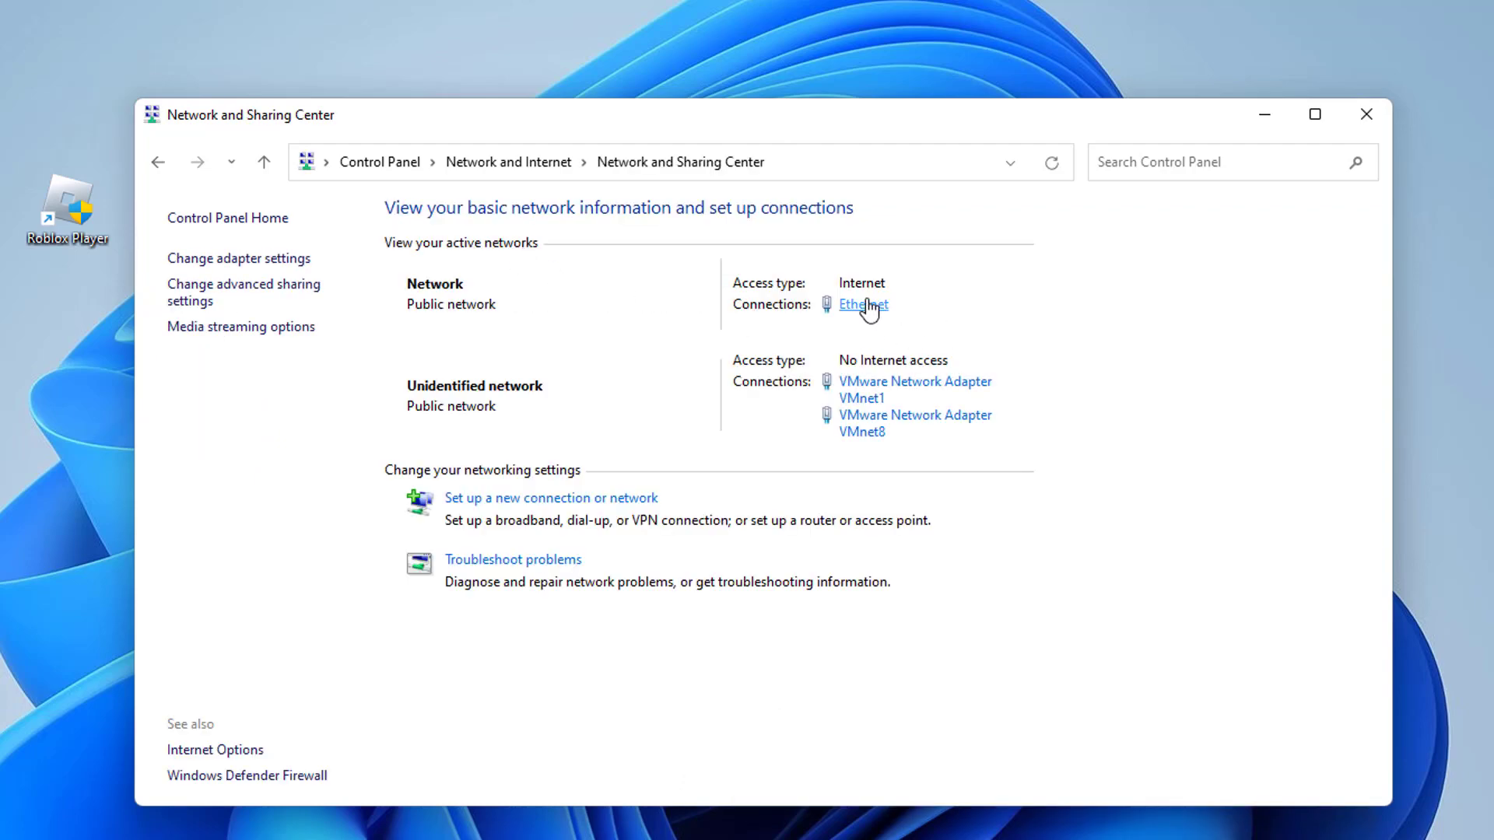
- Open the Ethernet connection's Internet Protocol Version 4 (TCP/IPv4) properties
{"action": "left_click", "coordinate": [862, 305]}
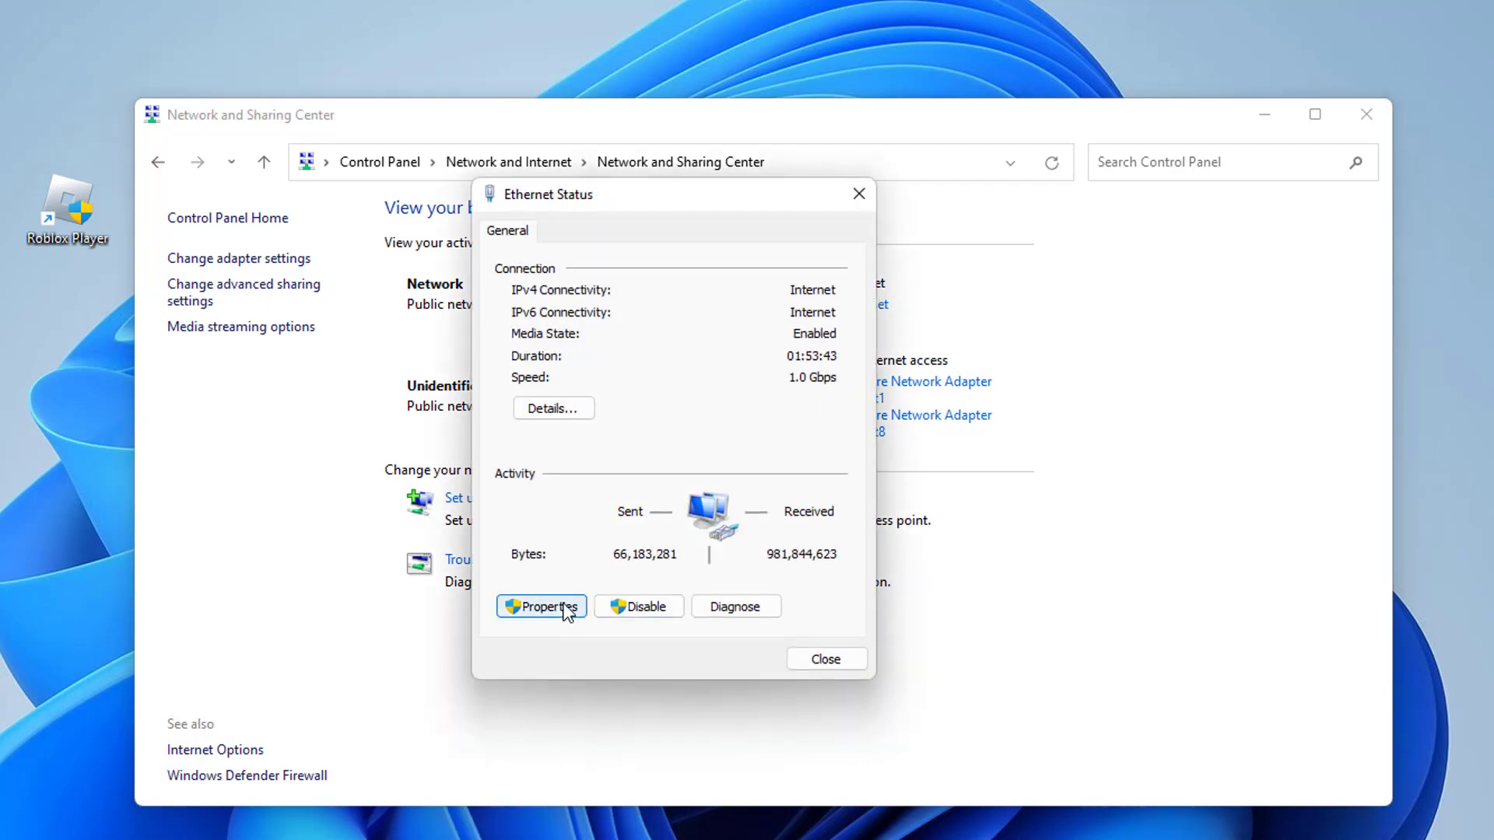
{"action": "left_click", "coordinate": [542, 605]}
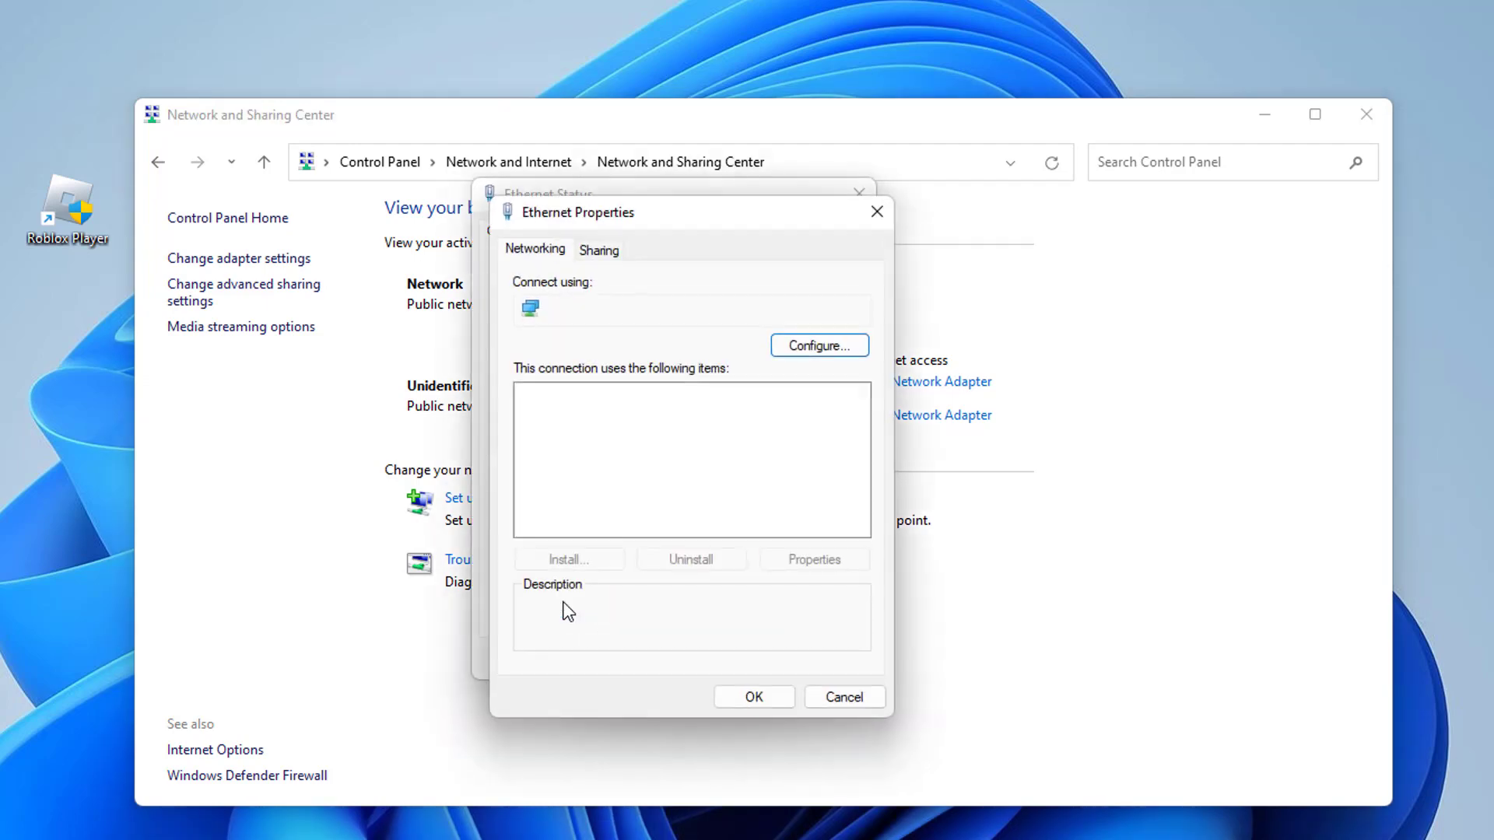
{"action": "left_click", "coordinate": [672, 470]}
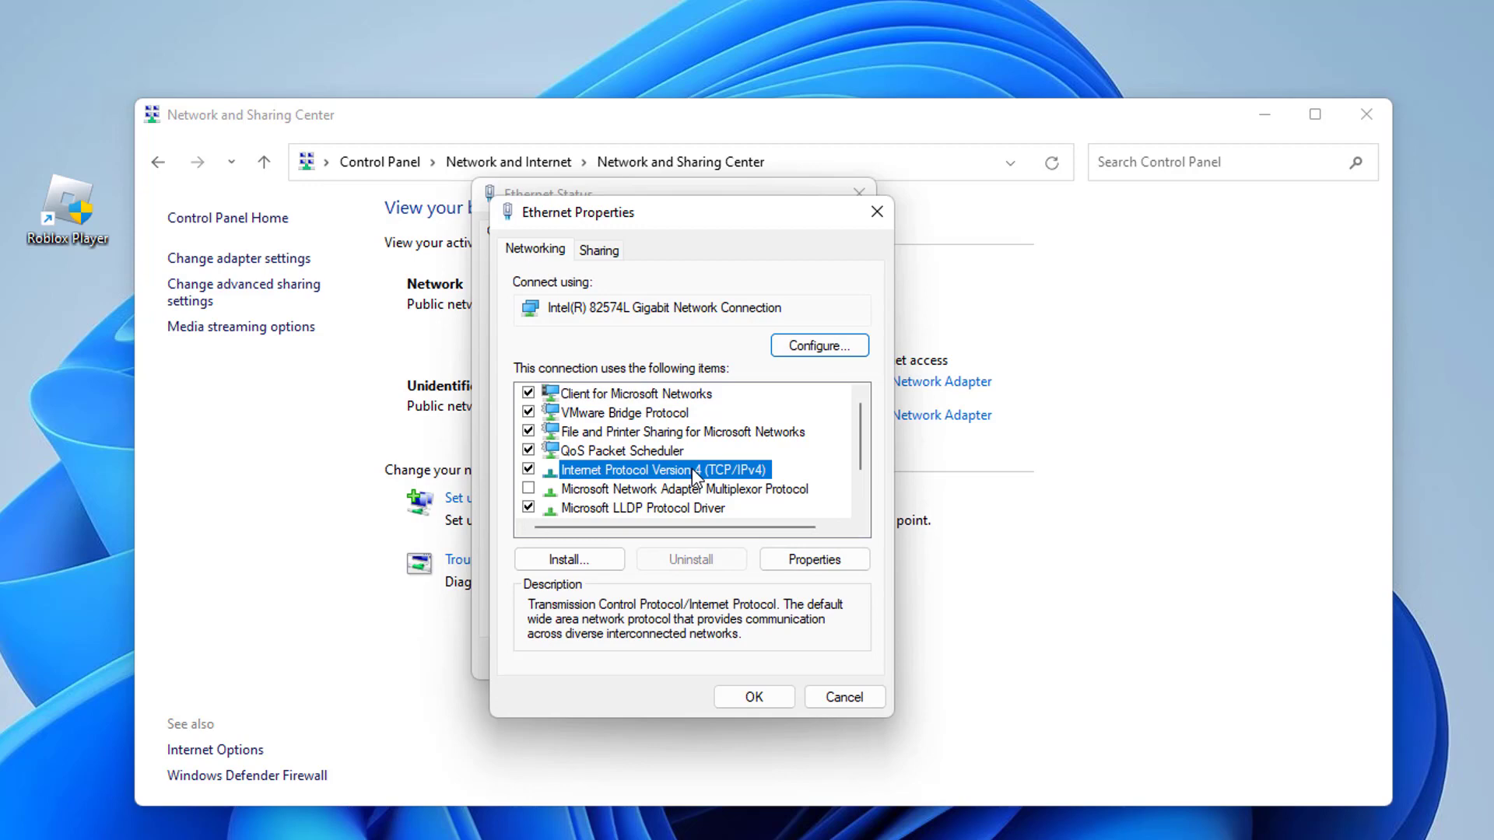
{"action": "left_click", "coordinate": [814, 559]}
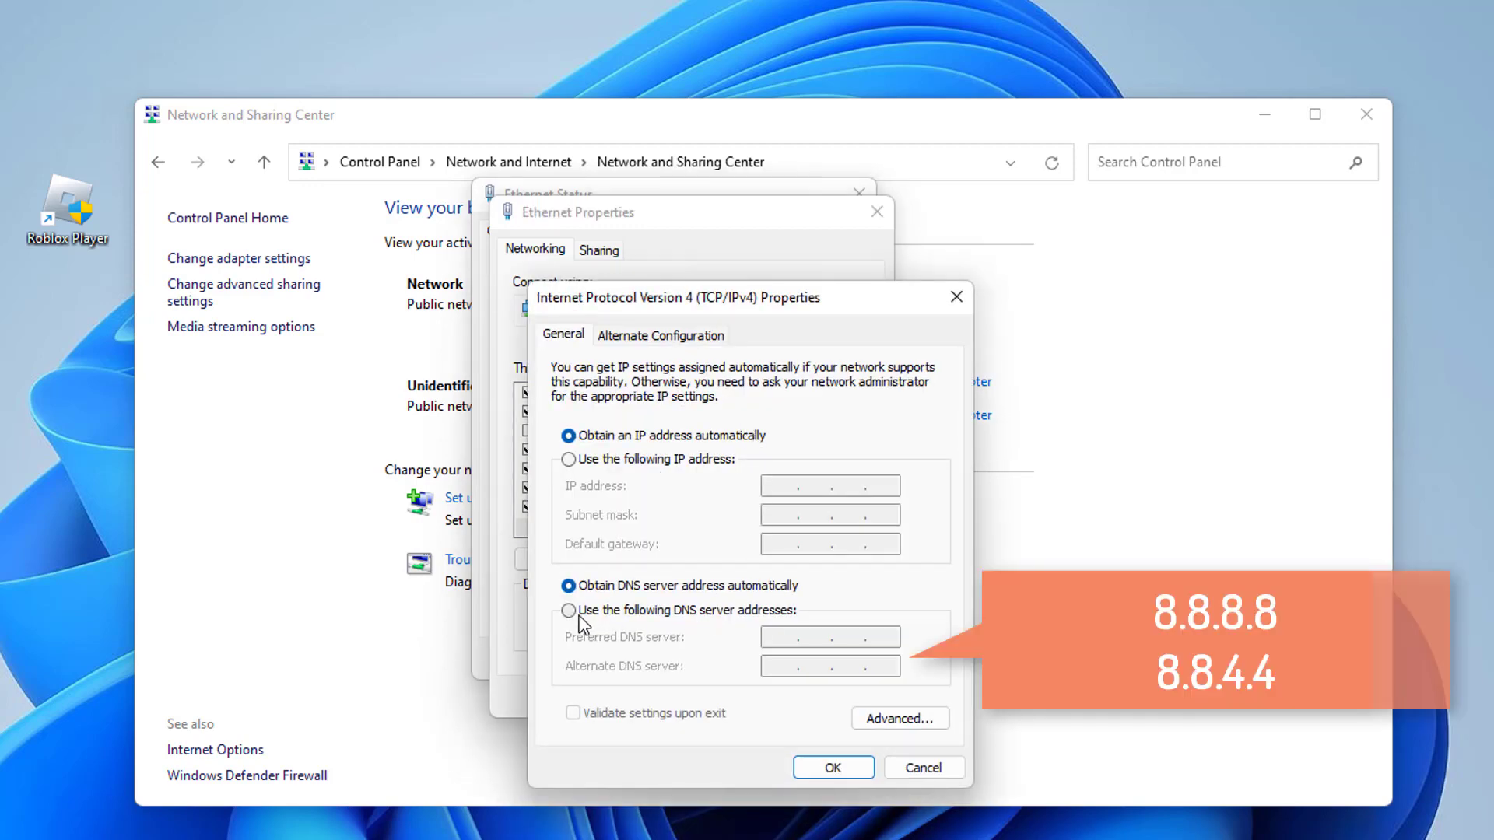
- Use manual DNS servers 8.8.8.8 preferred and 8.8.4.4 alternate
{"action": "left_click", "coordinate": [568, 610]}
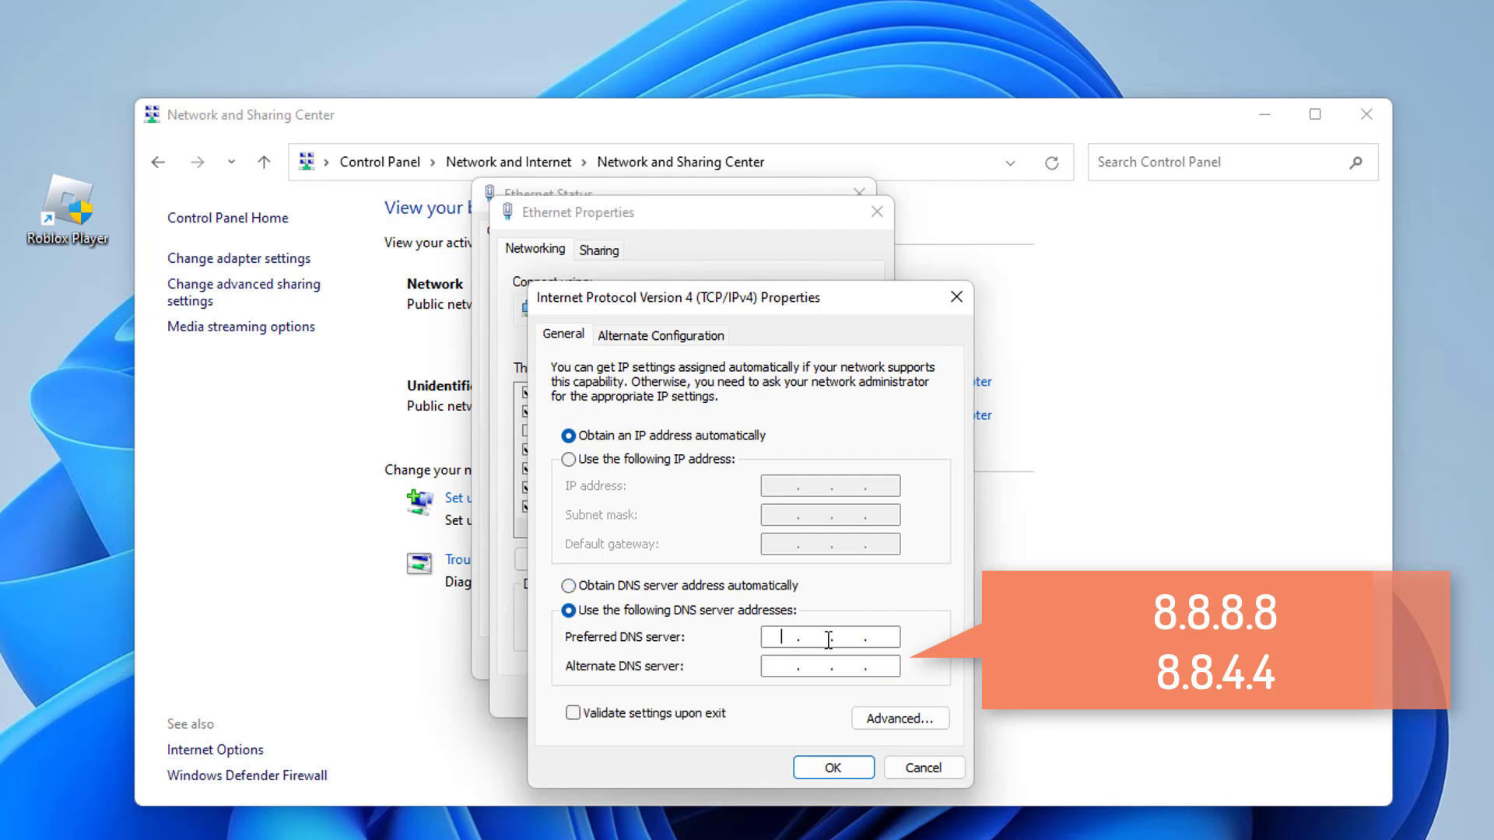
{"action": "type", "text": "8"}
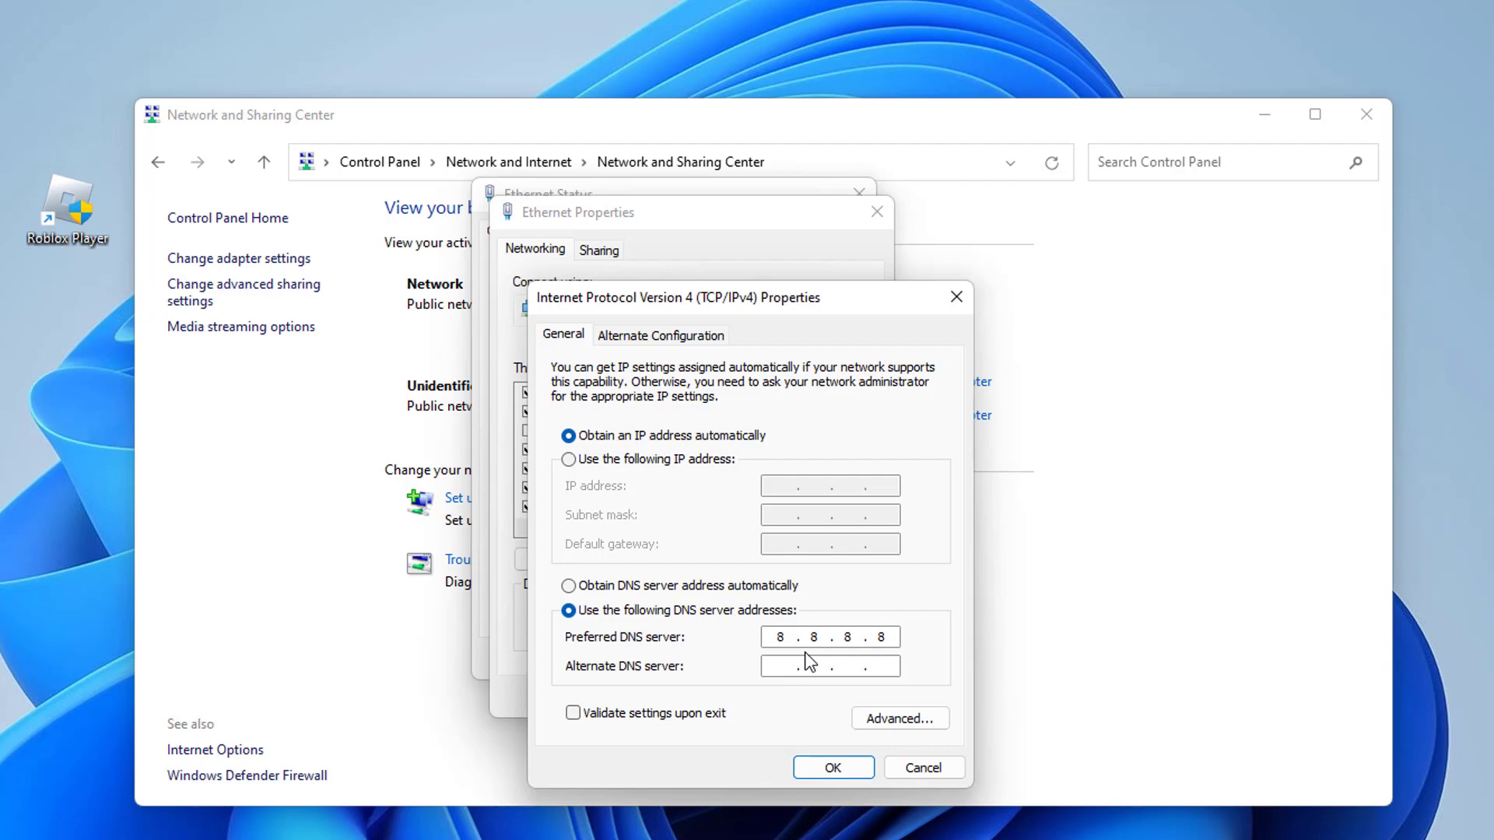
{"action": "type", "text": "8 . . ."}
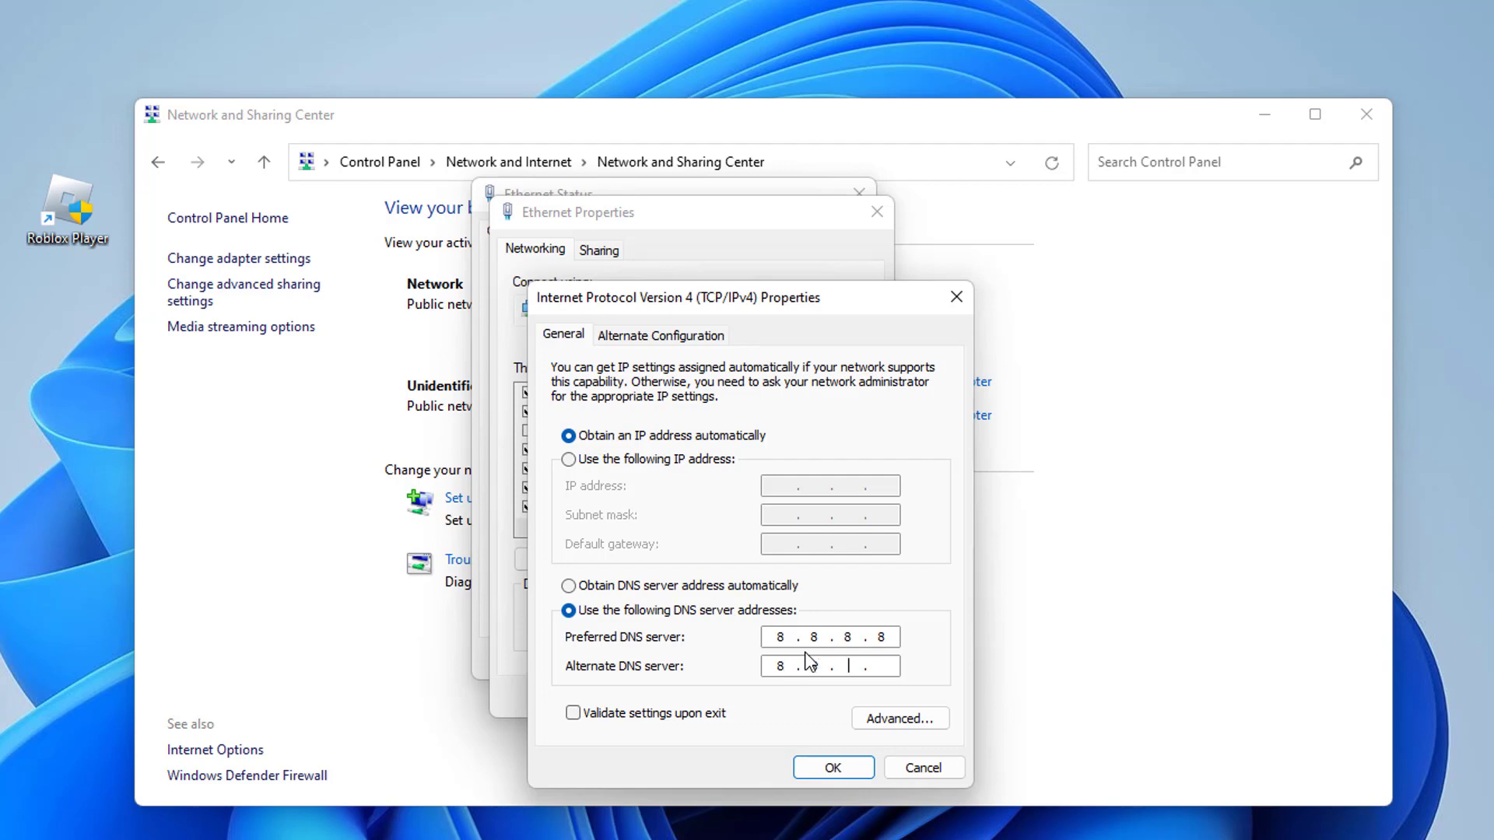
{"action": "type", "text": "4.4"}
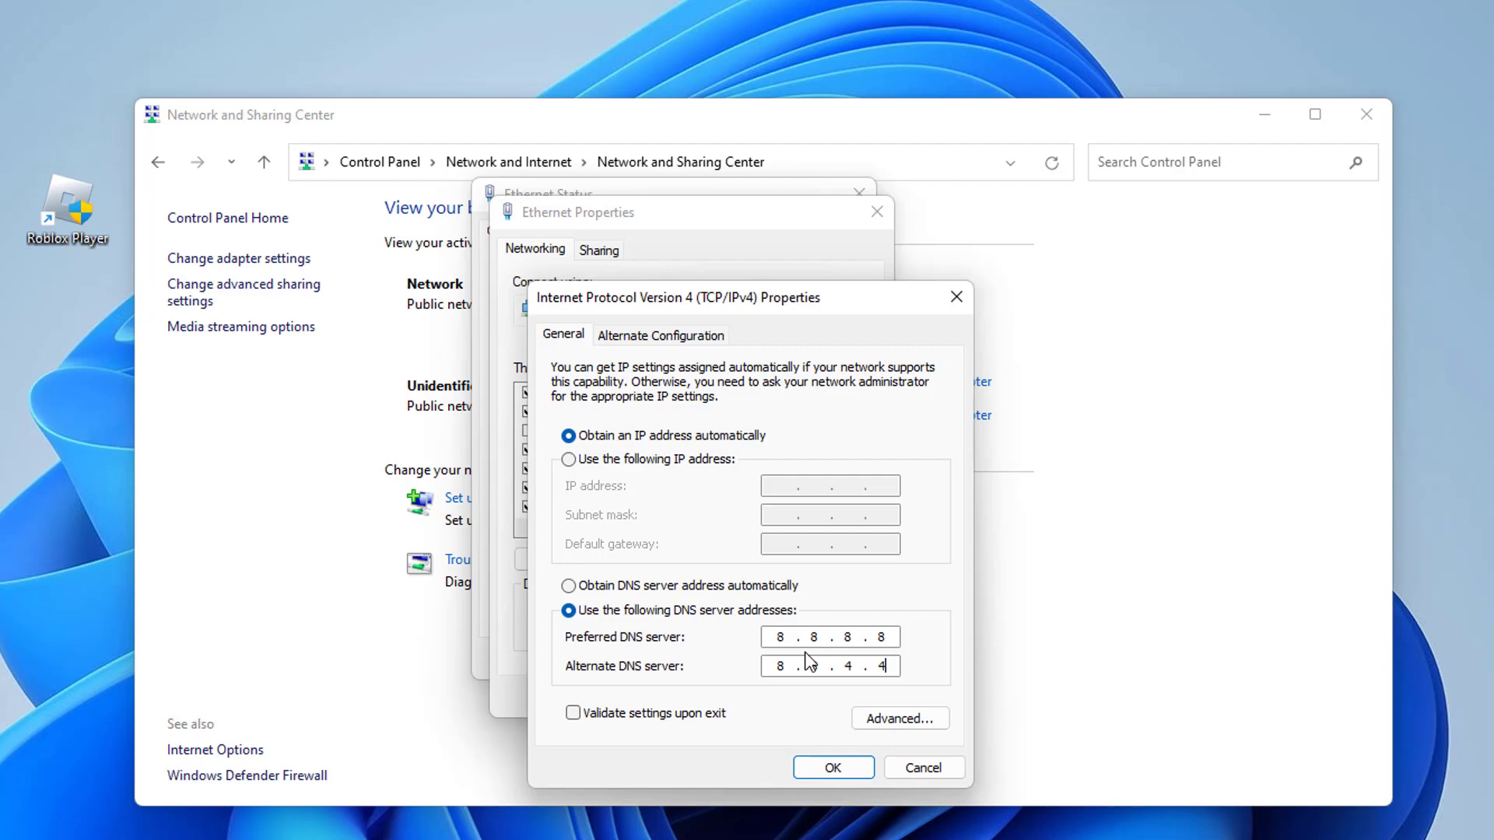